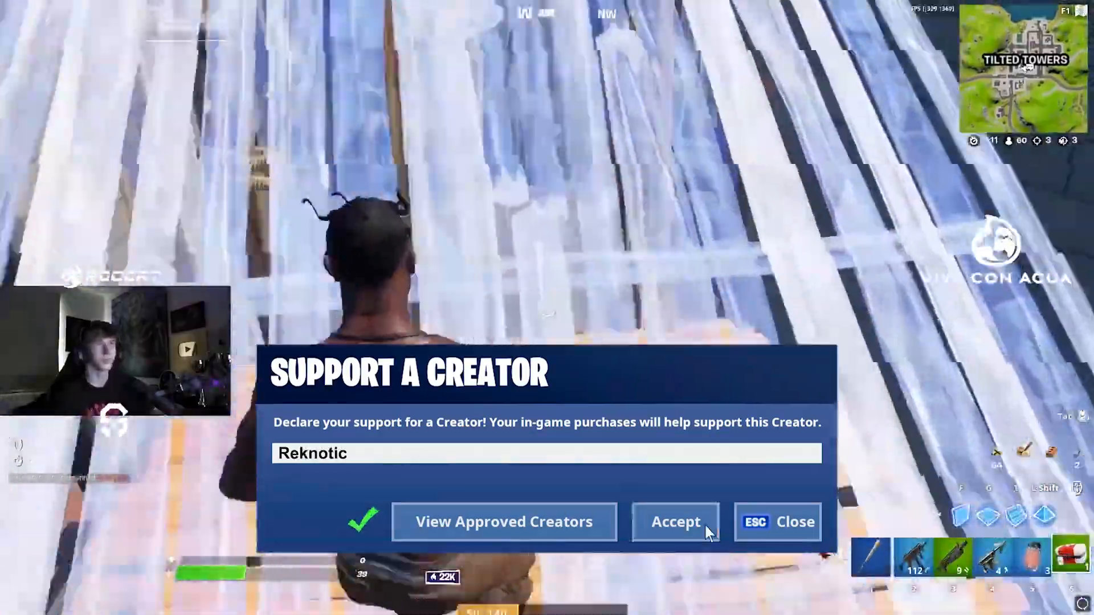
Accept the entered creator code in Fortnite's Support a Creator prompt
{"action": "left_click", "coordinate": [676, 522]}
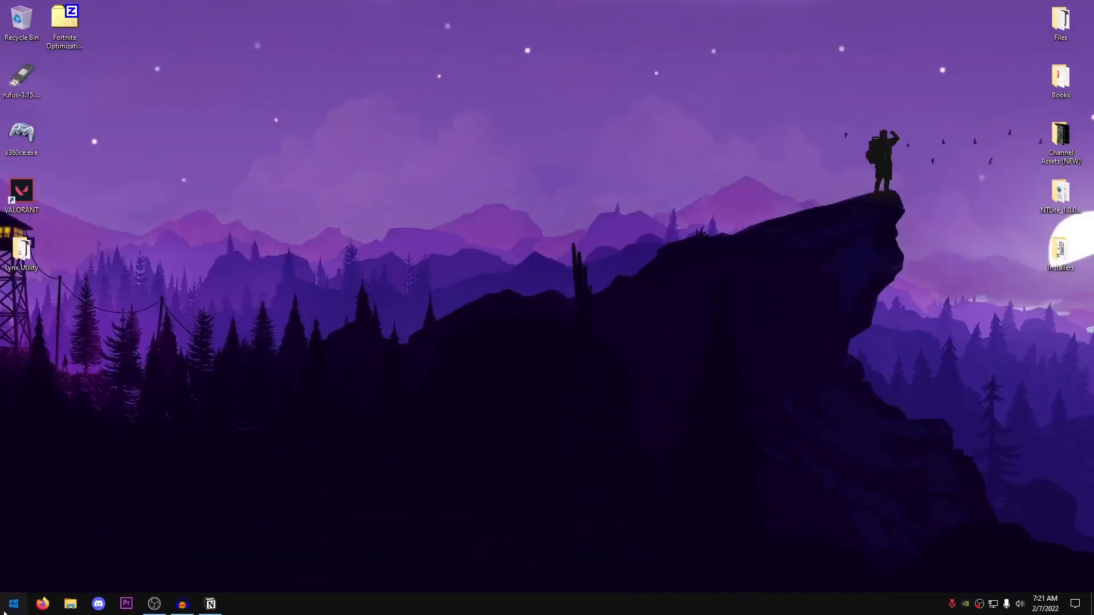
Open This PC from Start search and go into Local Disk (C:) toward Fortnite
{"action": "type", "text": "this p"}
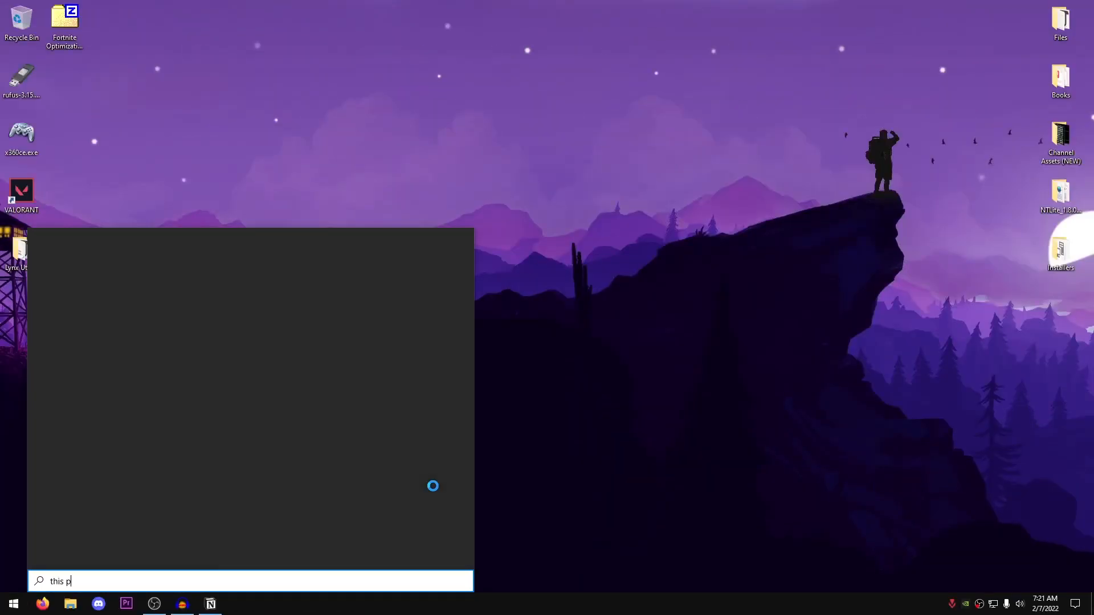
{"action": "key", "text": "enter"}
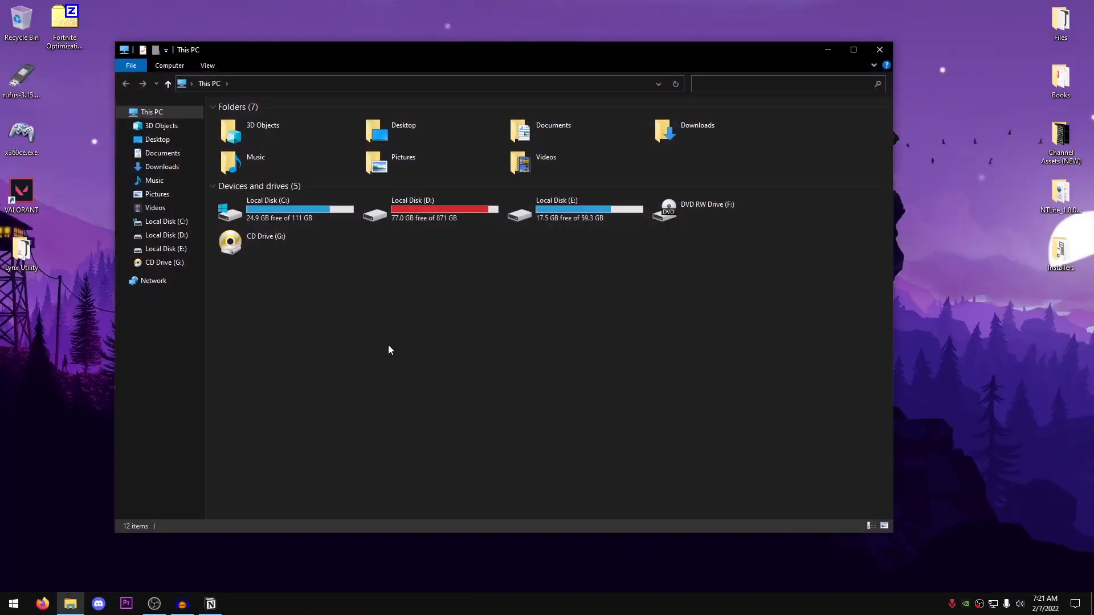
{"action": "mouse_move", "coordinate": [383, 333]}
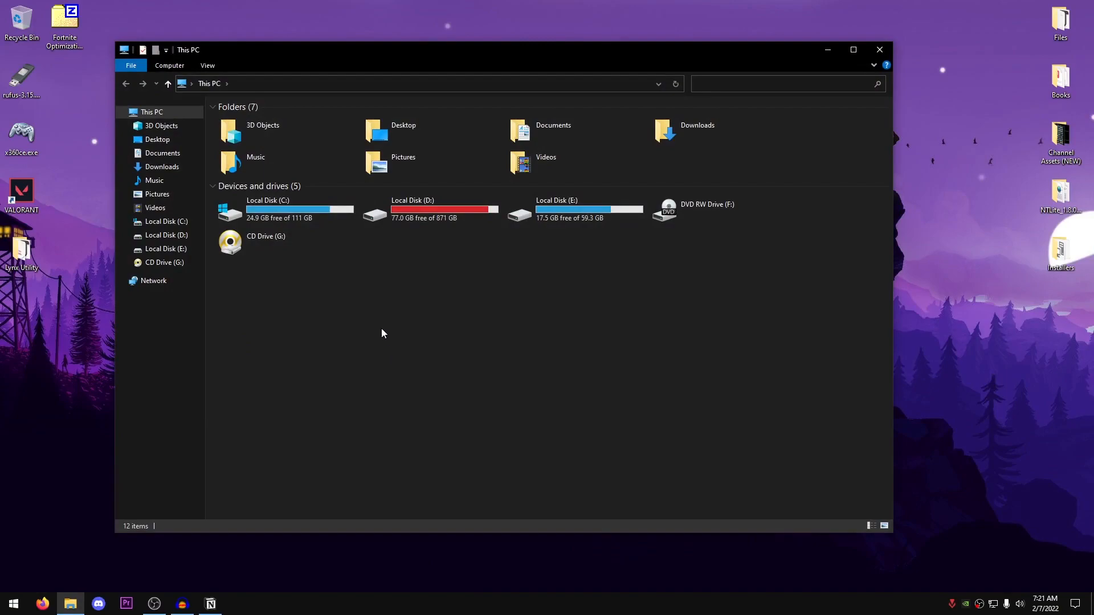
{"action": "left_click", "coordinate": [286, 209]}
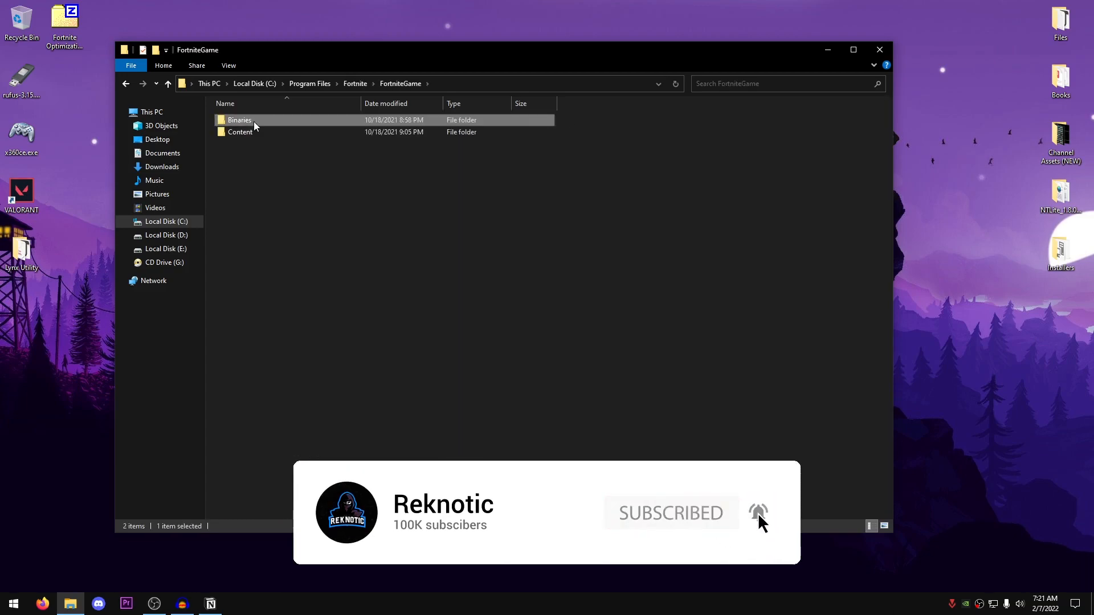
For the main FortniteClient exe, disable fullscreen optimizations and override high DPI scaling
{"action": "double_click", "coordinate": [239, 119]}
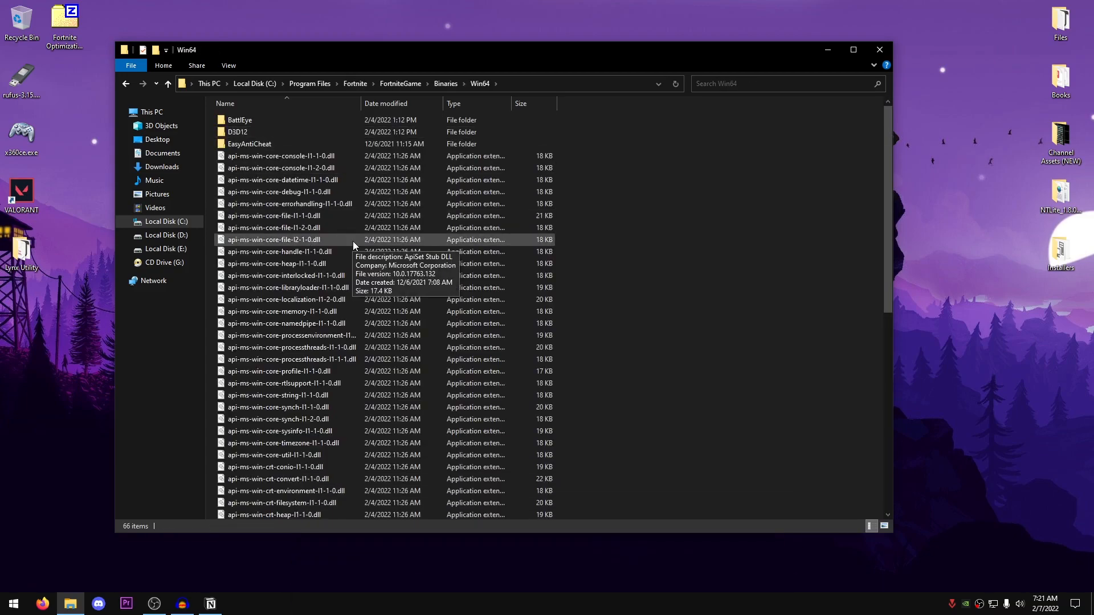
{"action": "left_click", "coordinate": [279, 309]}
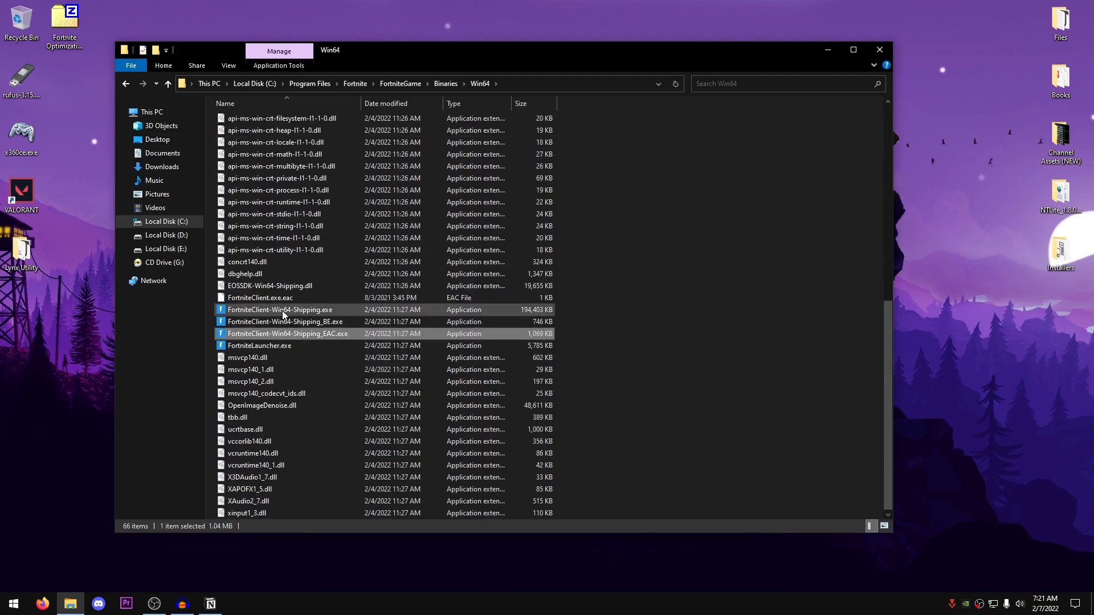
{"action": "left_click", "coordinate": [280, 309]}
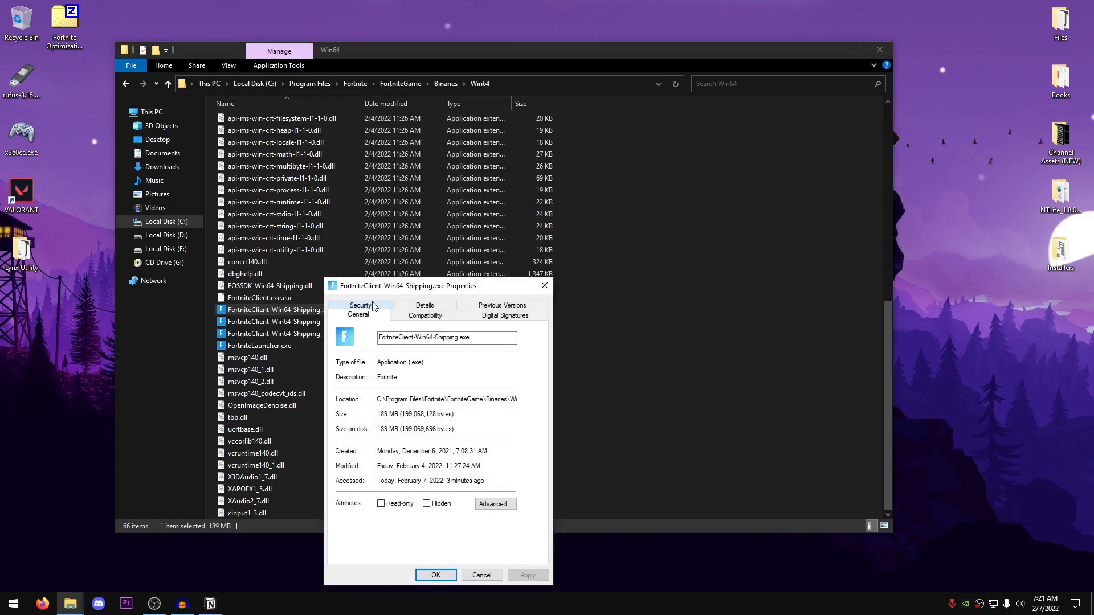
{"action": "left_click", "coordinate": [424, 315]}
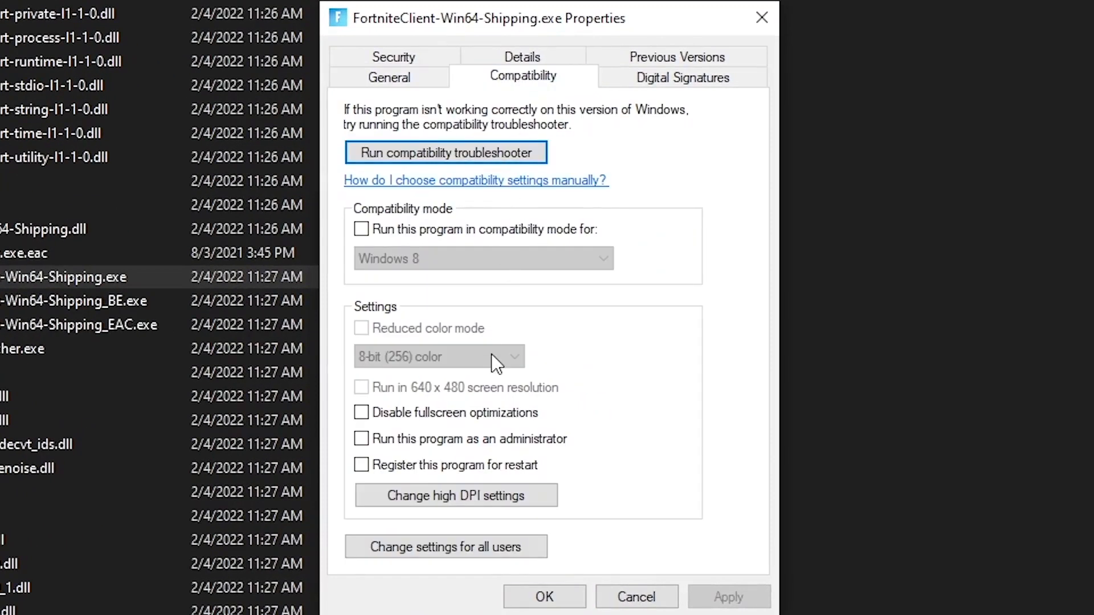
{"action": "left_click", "coordinate": [361, 412]}
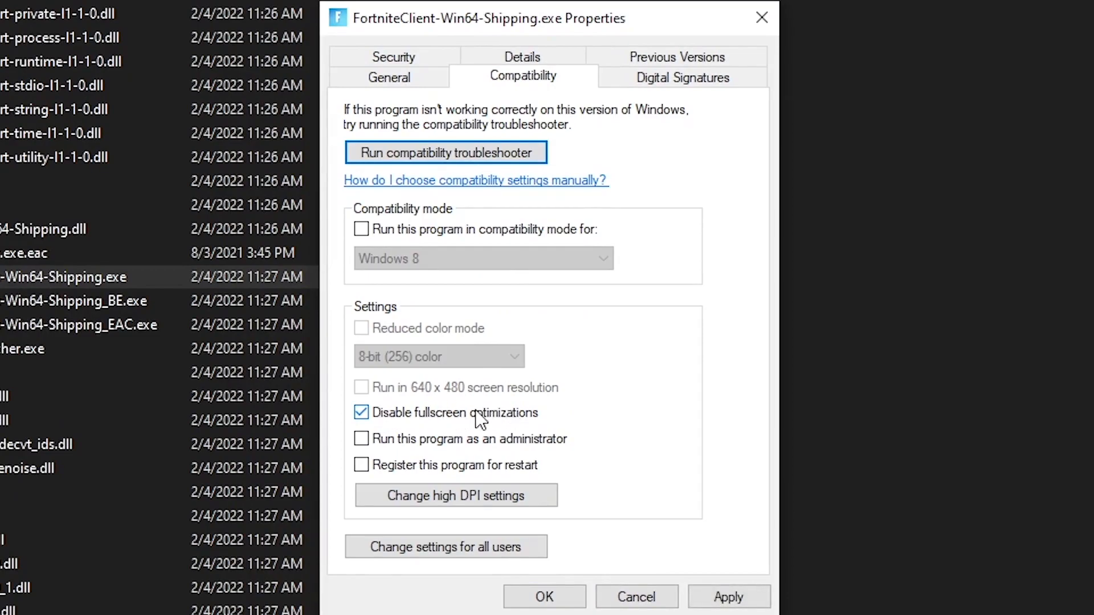
{"action": "left_click", "coordinate": [456, 495]}
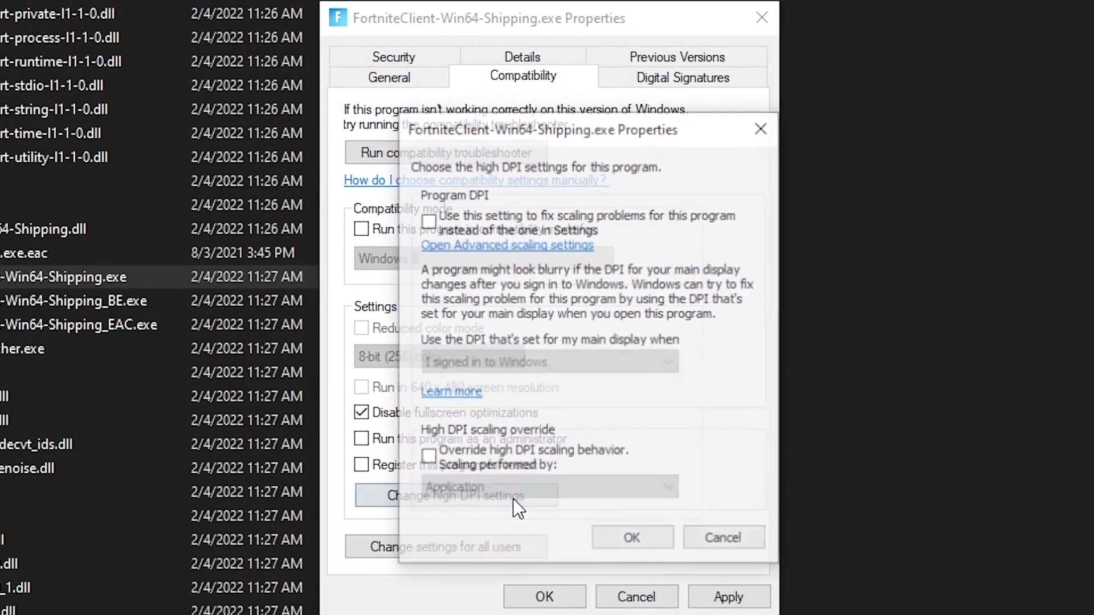
{"action": "left_click", "coordinate": [427, 454]}
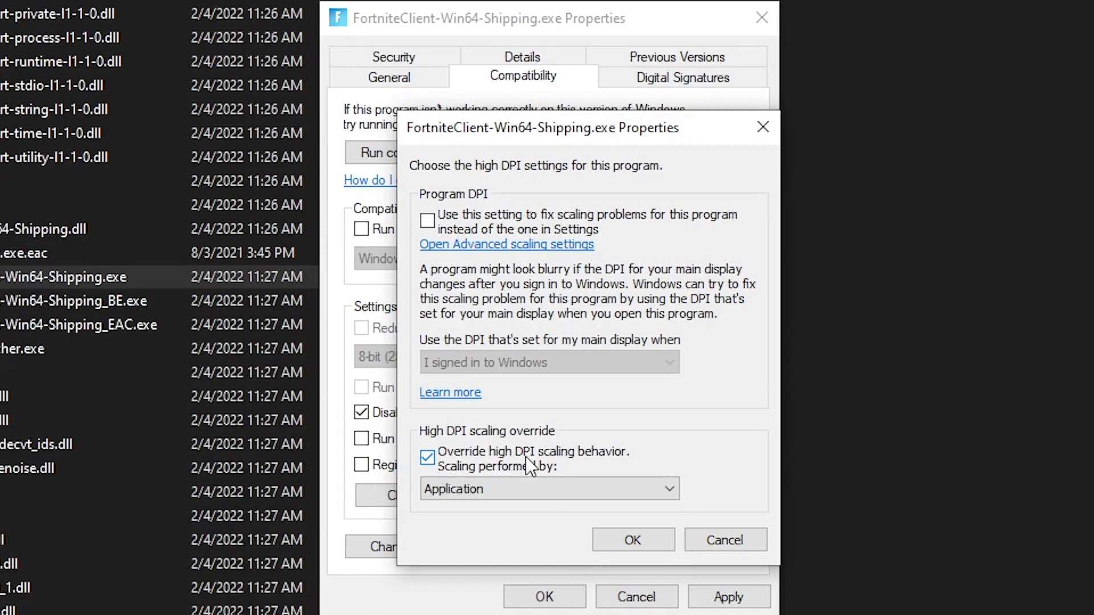
{"action": "left_click", "coordinate": [550, 489]}
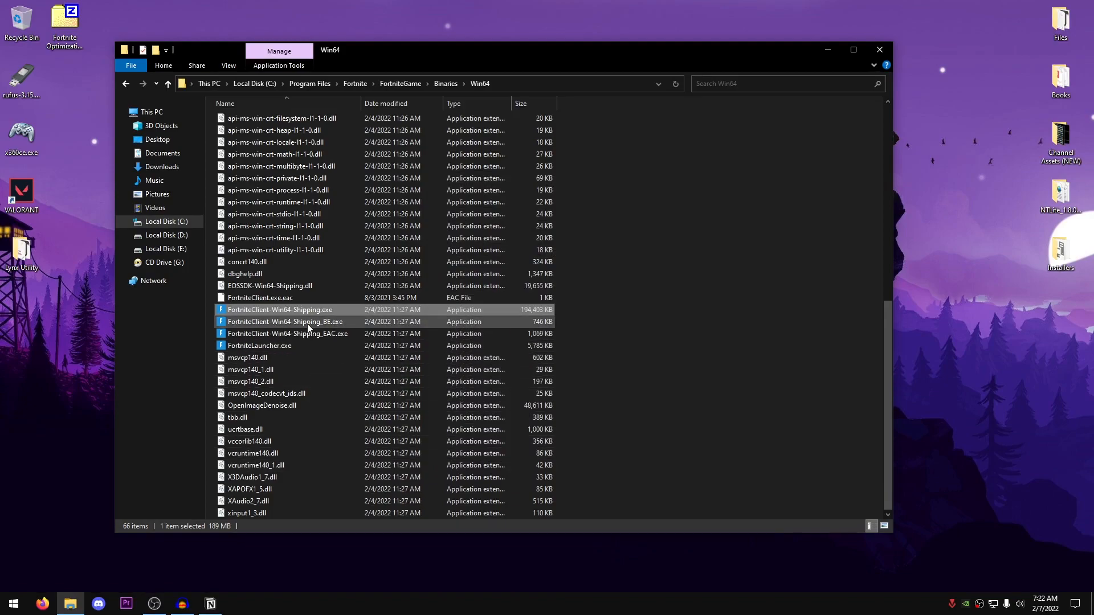
Apply the same compatibility settings to the BE and EAC client executables
{"action": "left_click", "coordinate": [307, 321]}
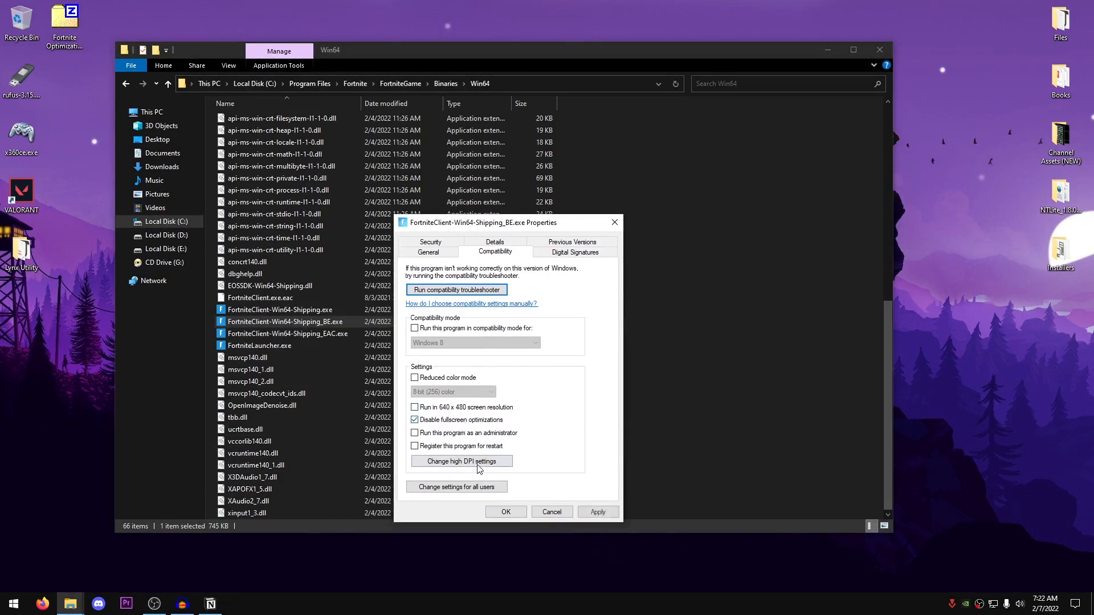
{"action": "left_click", "coordinate": [506, 512]}
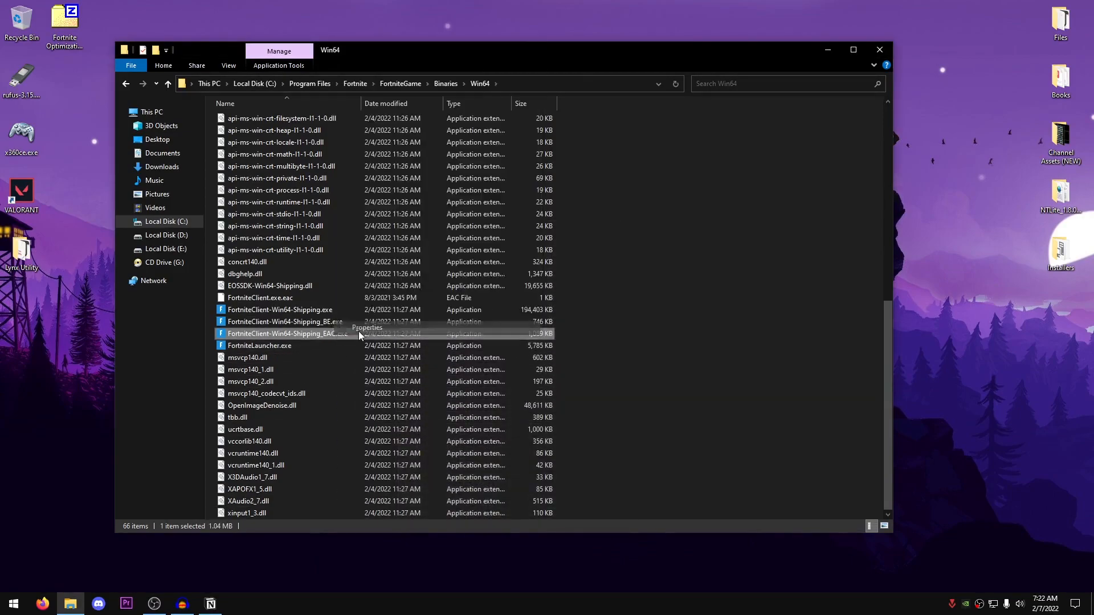
{"action": "left_click", "coordinate": [366, 327]}
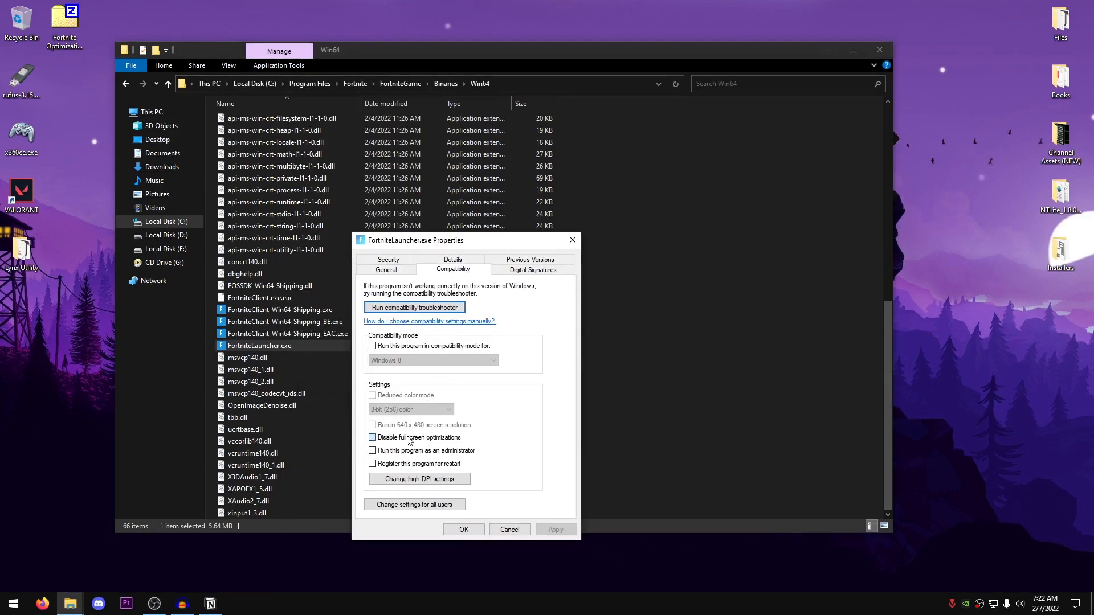
{"action": "left_click", "coordinate": [464, 529]}
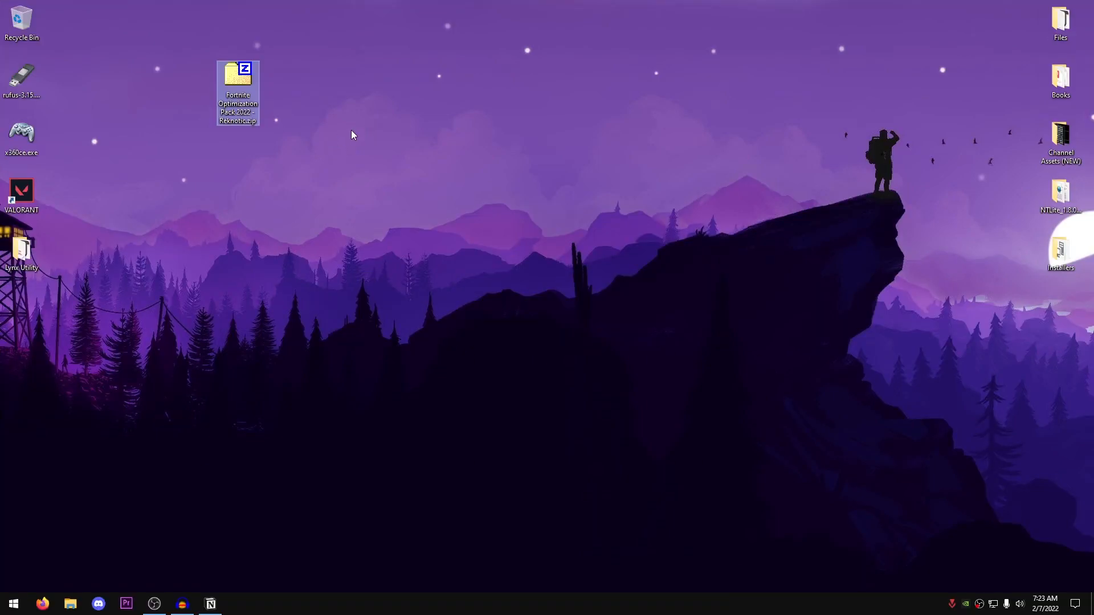
{"action": "mouse_move", "coordinate": [324, 150]}
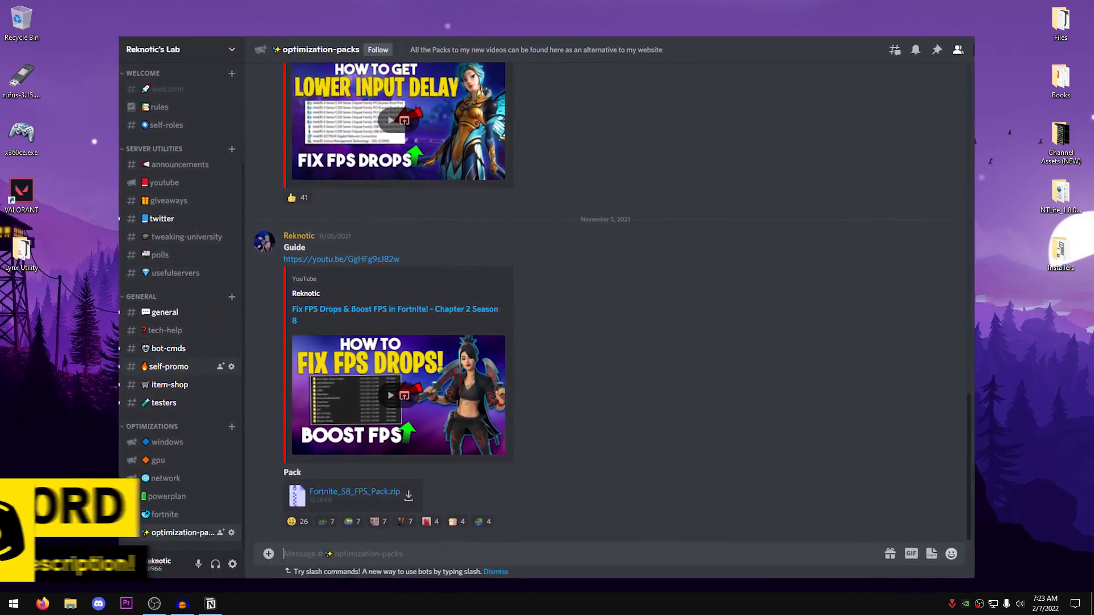
Extract the Fortnite Optimization Pack 2022 zip, open it and select Batch Tweaks
{"action": "right_click", "coordinate": [237, 73]}
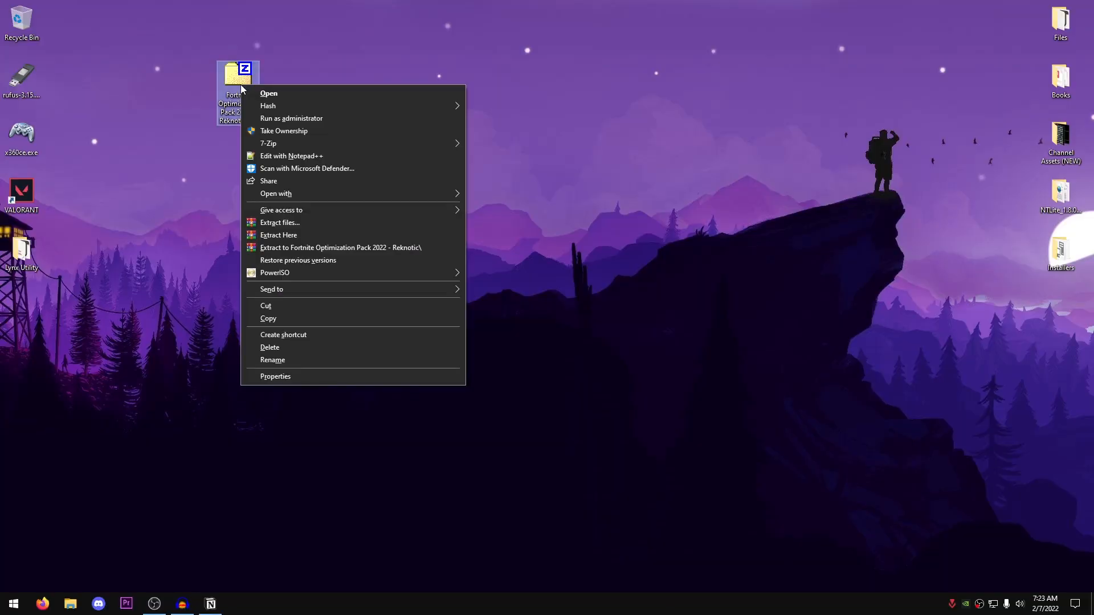
{"action": "mouse_move", "coordinate": [338, 143]}
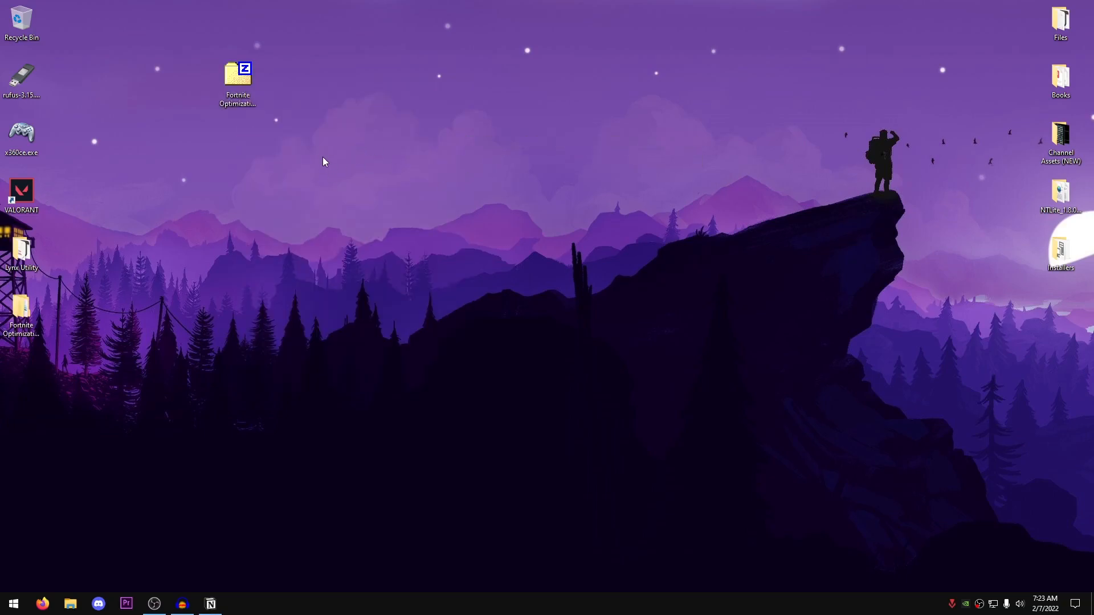
{"action": "double_click", "coordinate": [236, 71]}
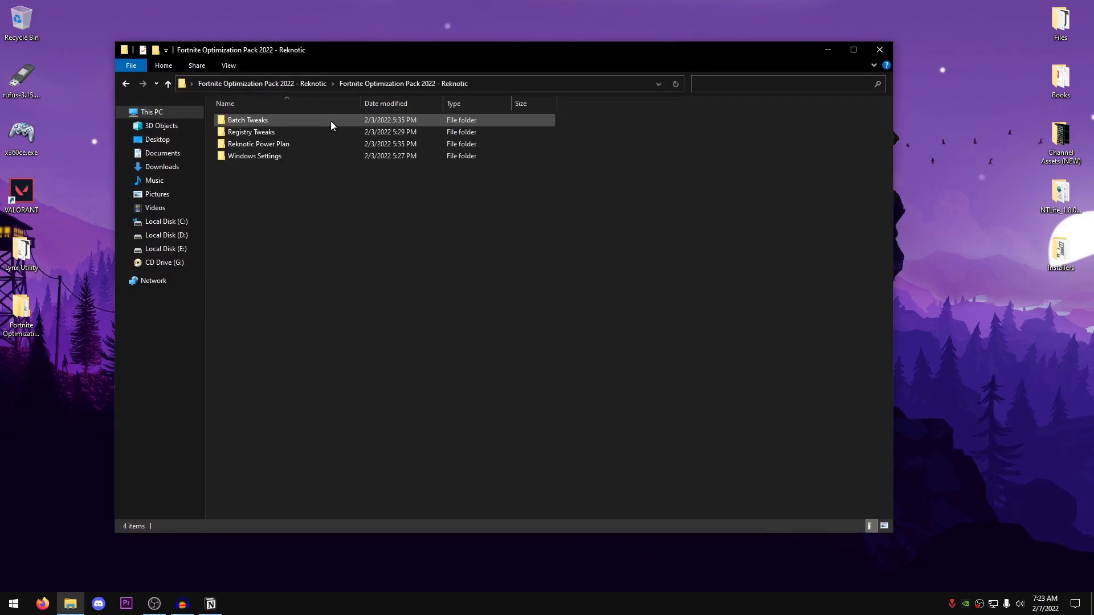
{"action": "left_click", "coordinate": [247, 119]}
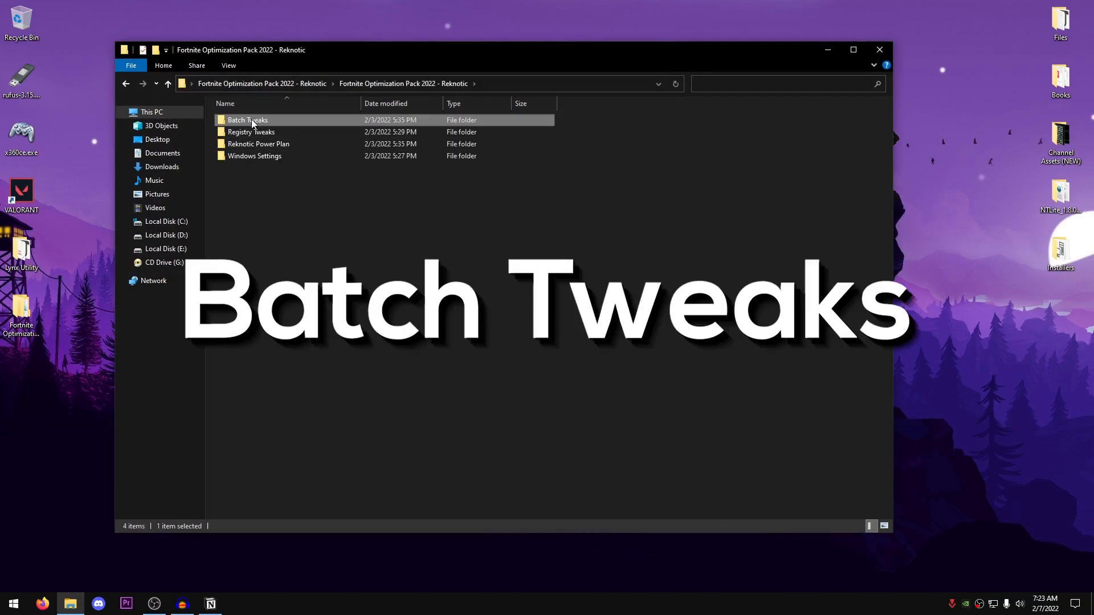
Run Bcdedit.bat from the Batch Tweaks folder as administrator
{"action": "double_click", "coordinate": [247, 120]}
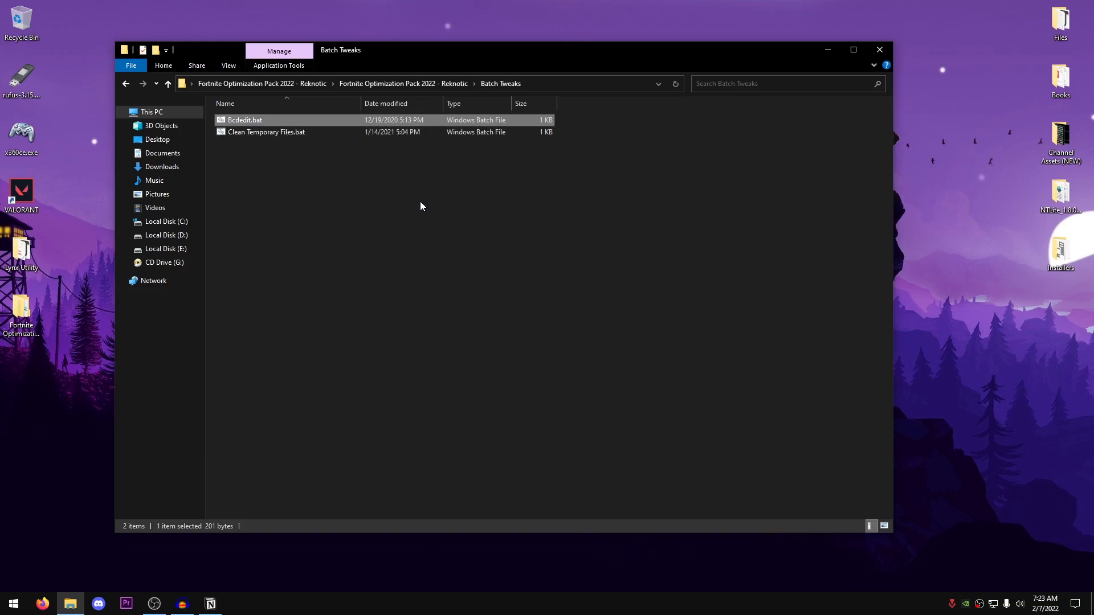
{"action": "right_click", "coordinate": [244, 119]}
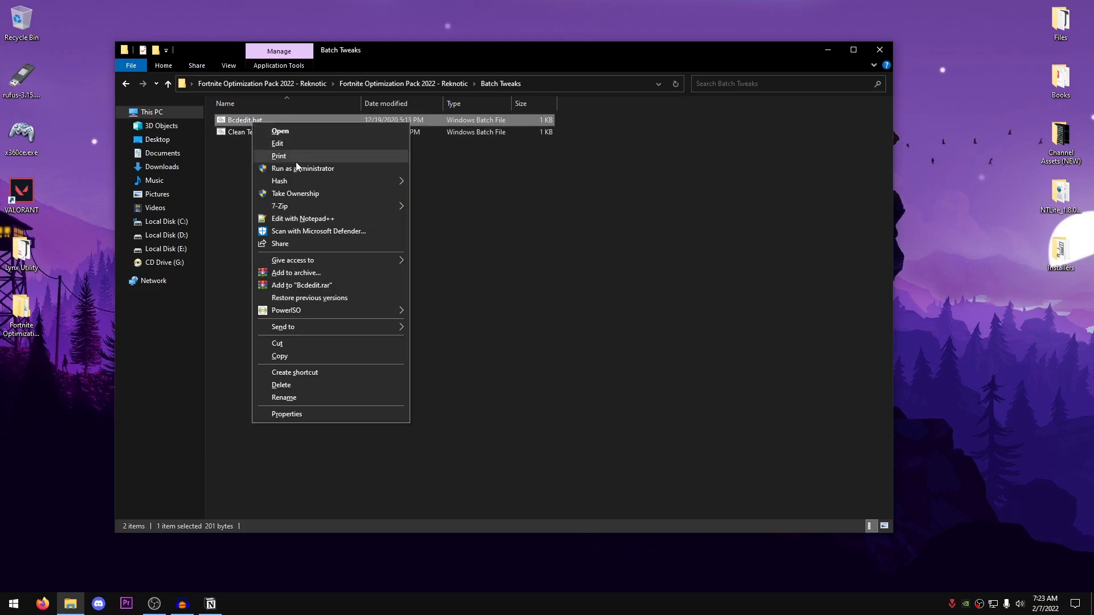
{"action": "left_click", "coordinate": [302, 168]}
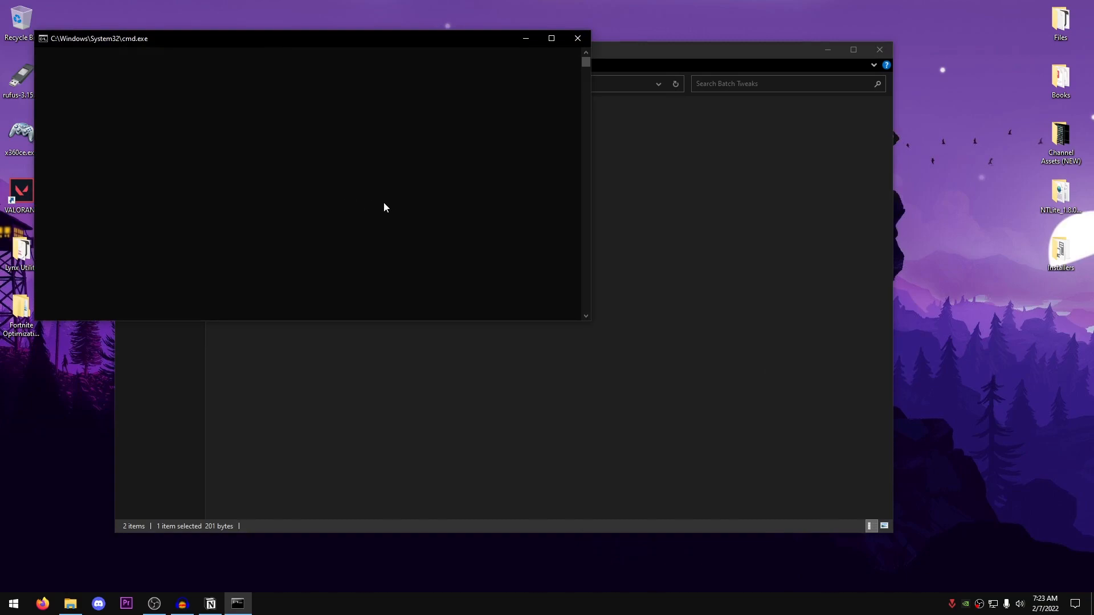
{"action": "left_click", "coordinate": [577, 39]}
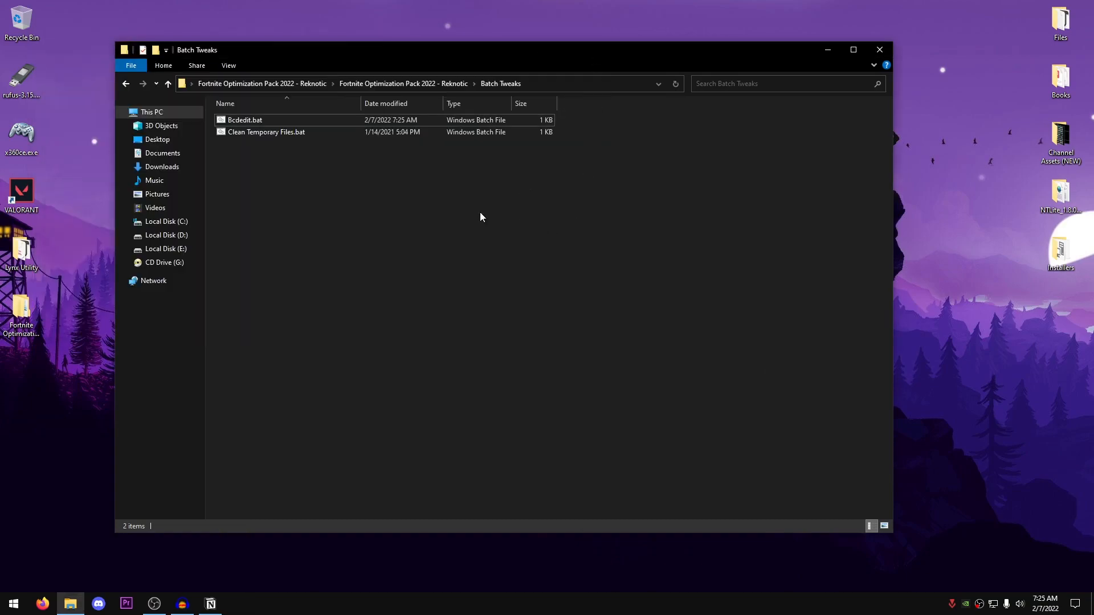
Run Clean Temporary Files.bat as administrator
{"action": "left_click", "coordinate": [266, 132]}
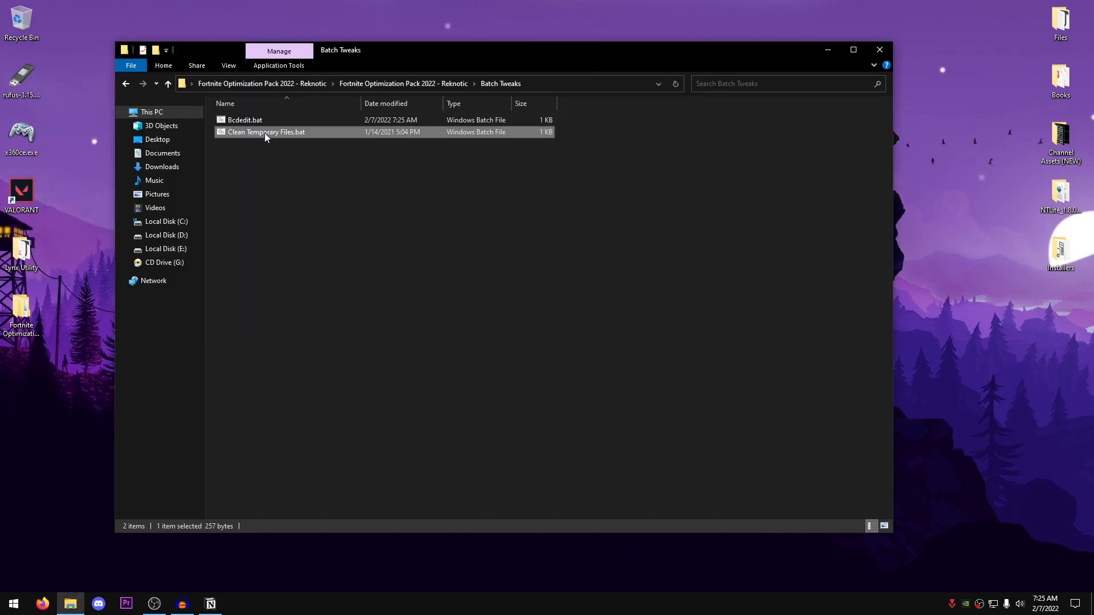
{"action": "right_click", "coordinate": [266, 132]}
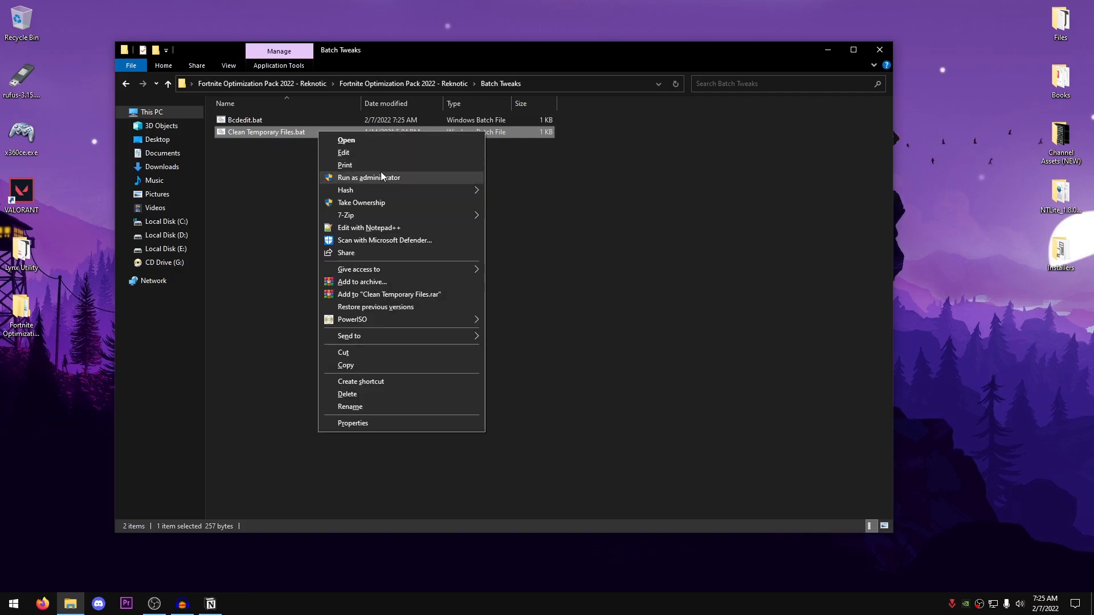
{"action": "left_click", "coordinate": [369, 177]}
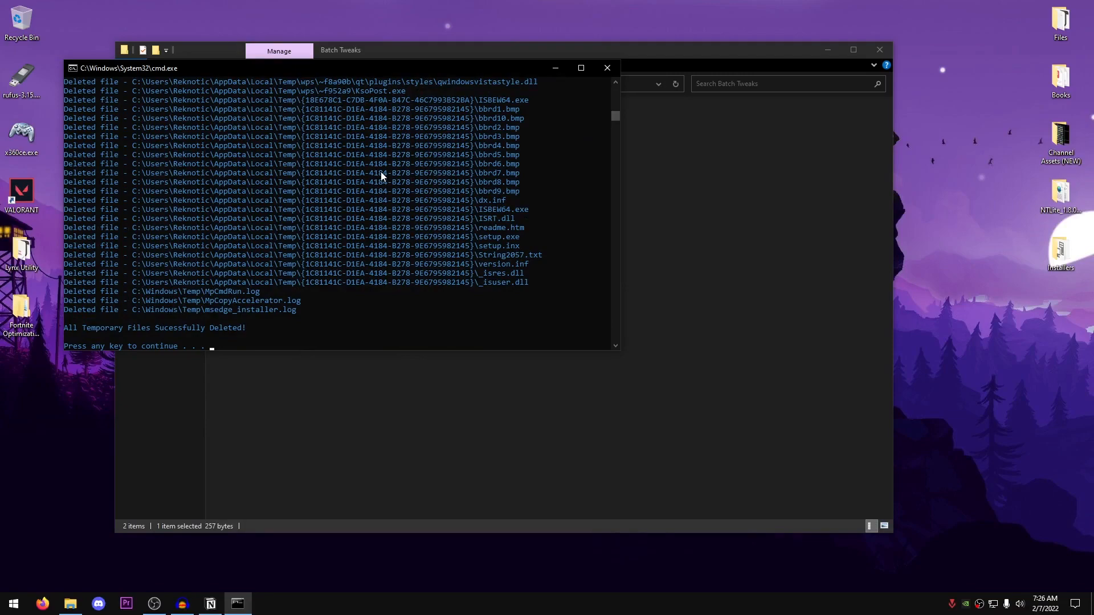
{"action": "mouse_move", "coordinate": [654, 369]}
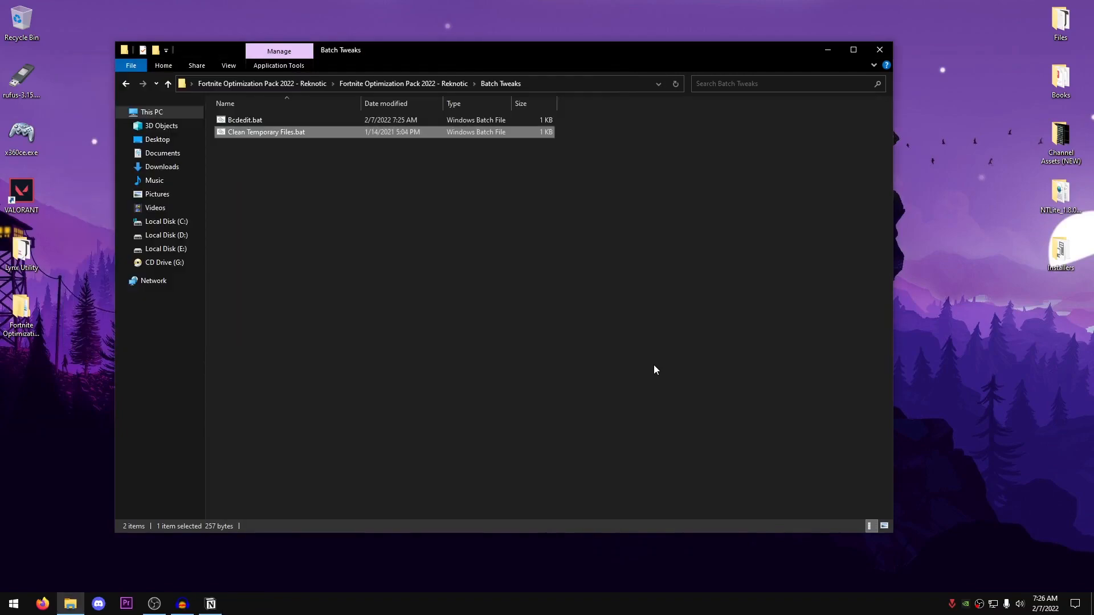
{"action": "mouse_move", "coordinate": [614, 342]}
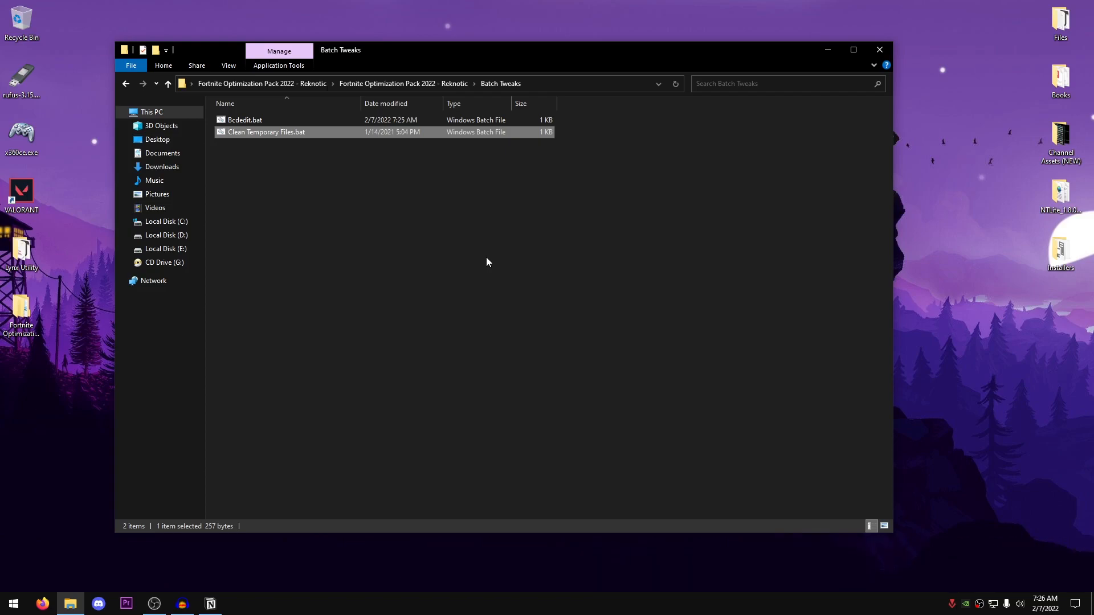
{"action": "mouse_move", "coordinate": [277, 174]}
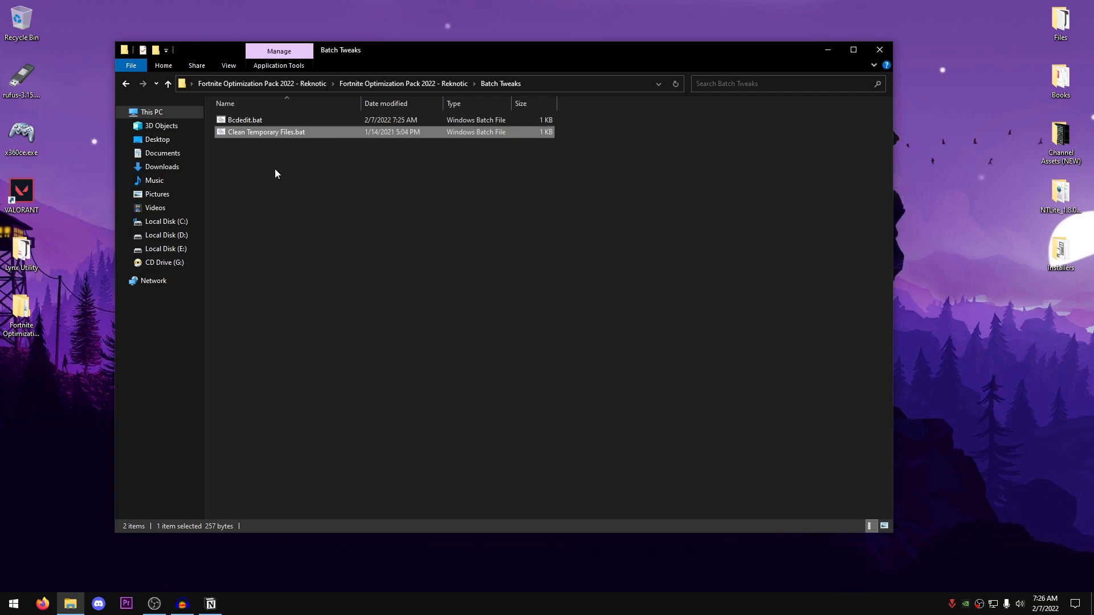
Open Registry Tweaks > Hibernate in Windows - Enable or Disable and select Disable Hibernate.reg
{"action": "left_click", "coordinate": [167, 83]}
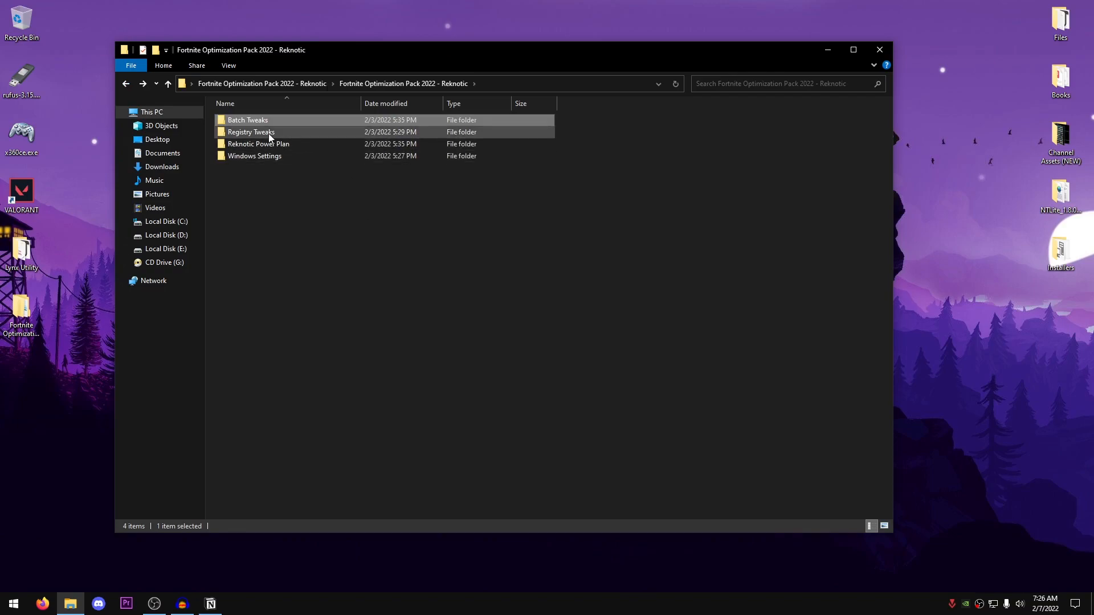
{"action": "double_click", "coordinate": [251, 131]}
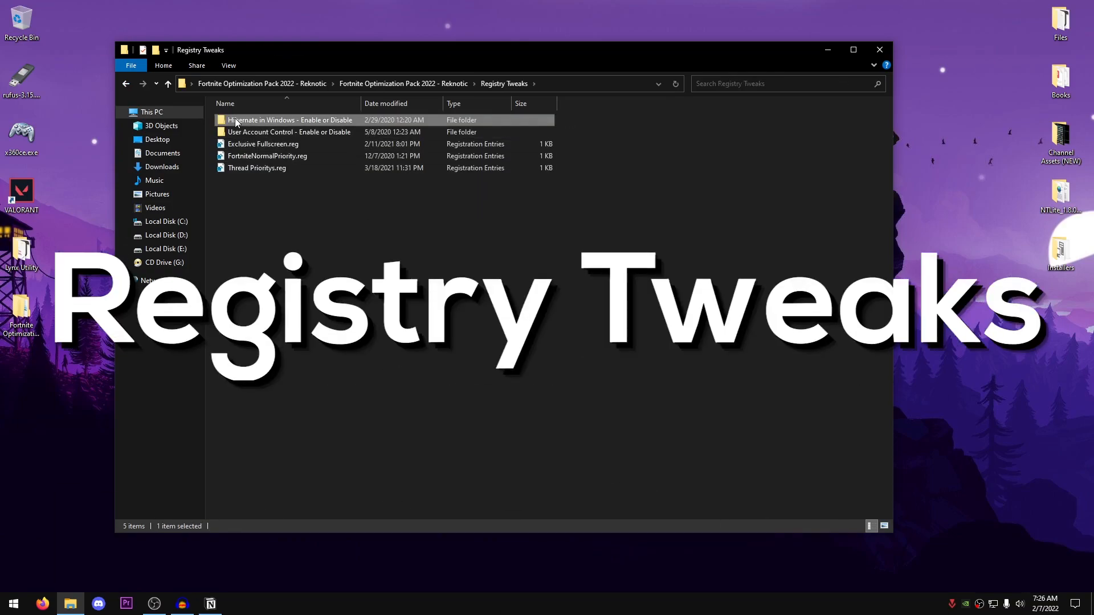
{"action": "double_click", "coordinate": [290, 120]}
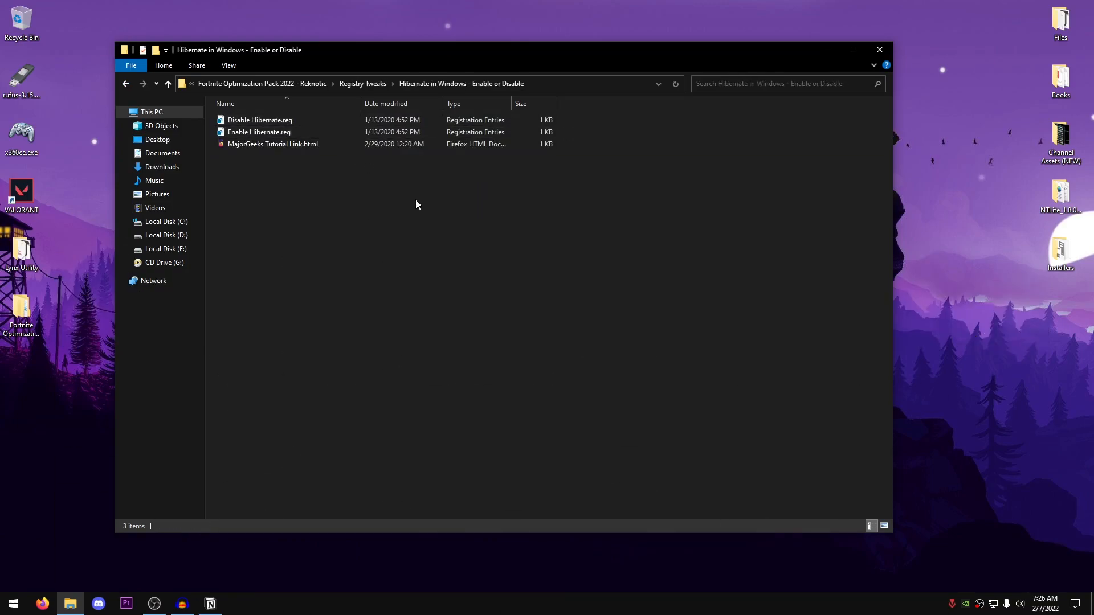
{"action": "left_click", "coordinate": [260, 119]}
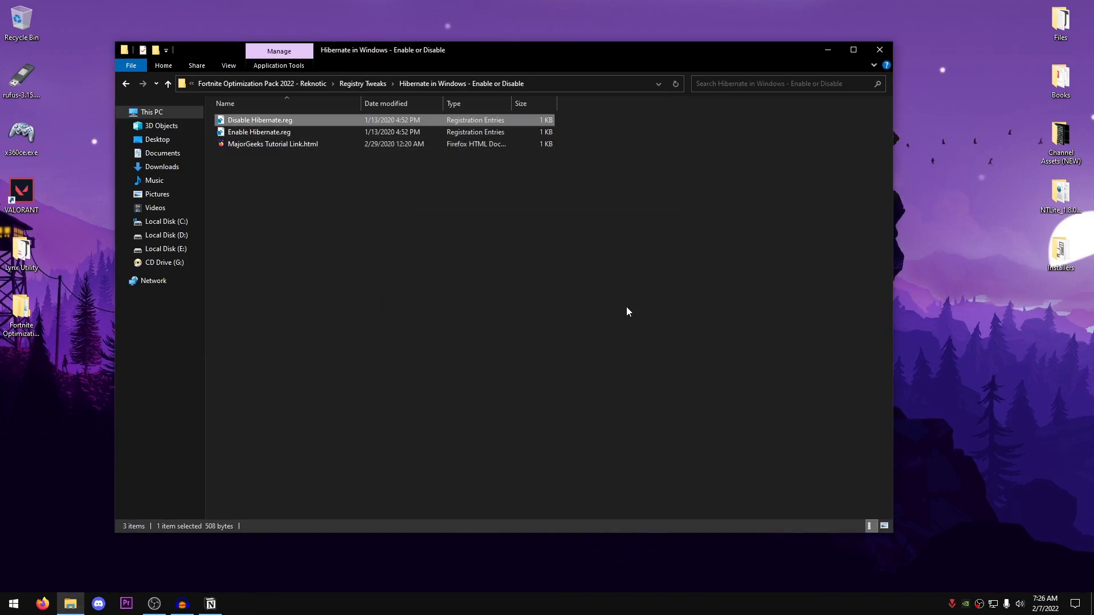
{"action": "mouse_move", "coordinate": [564, 256]}
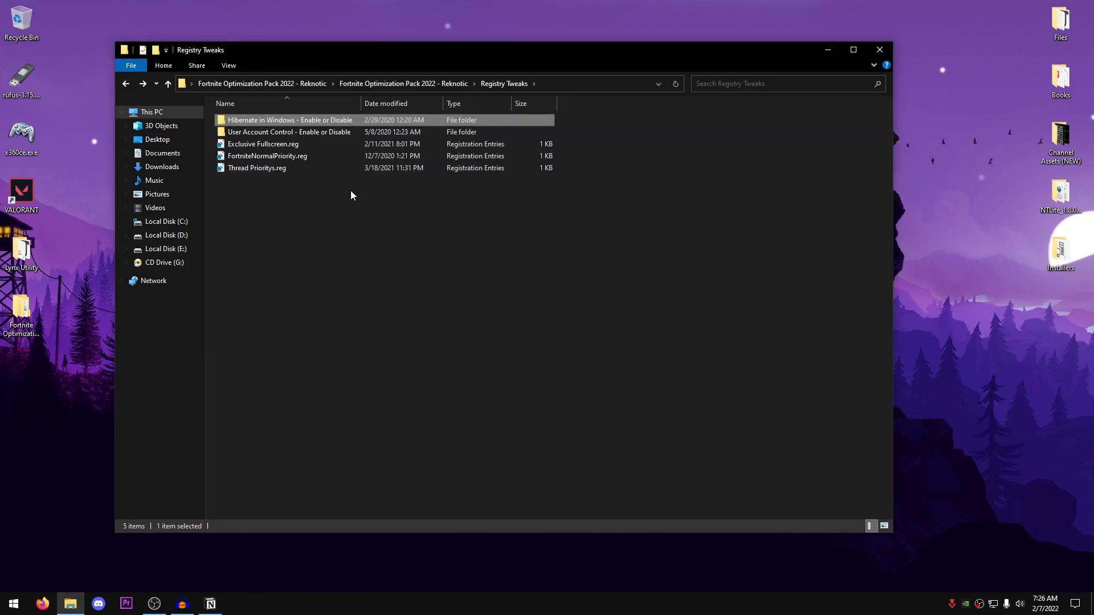
{"action": "mouse_move", "coordinate": [313, 131]}
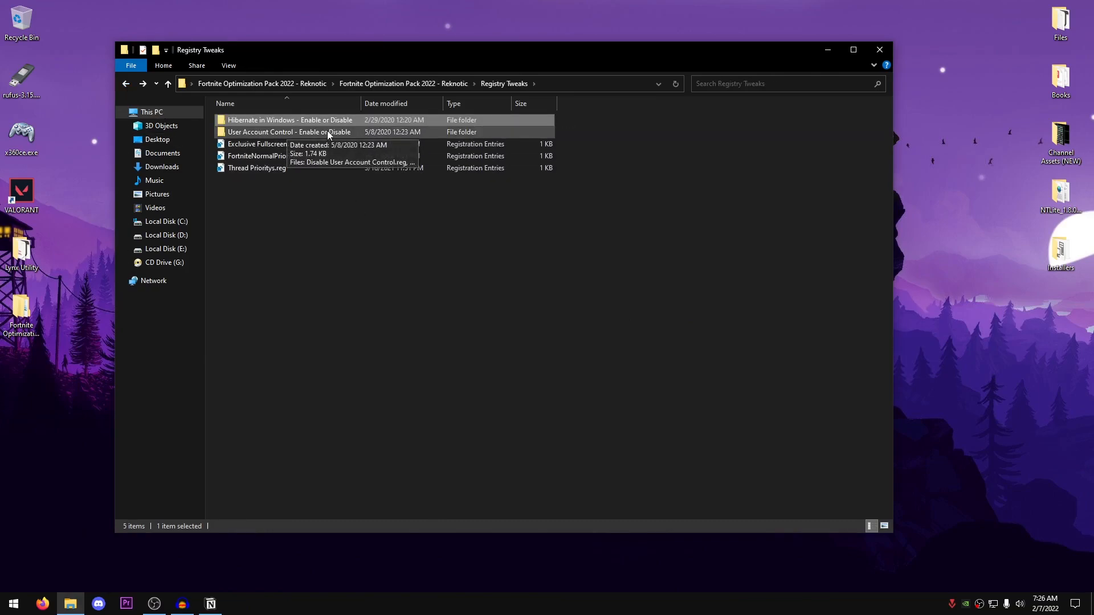
Run Disable User Account Control.reg and accept the Registry Editor prompt
{"action": "double_click", "coordinate": [286, 132]}
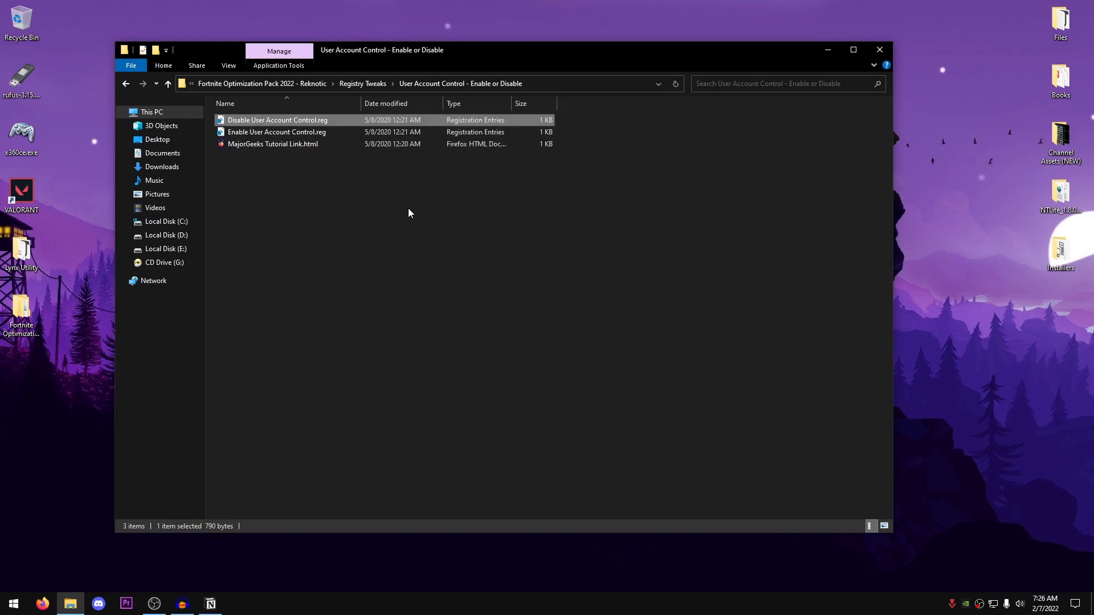
{"action": "double_click", "coordinate": [277, 120]}
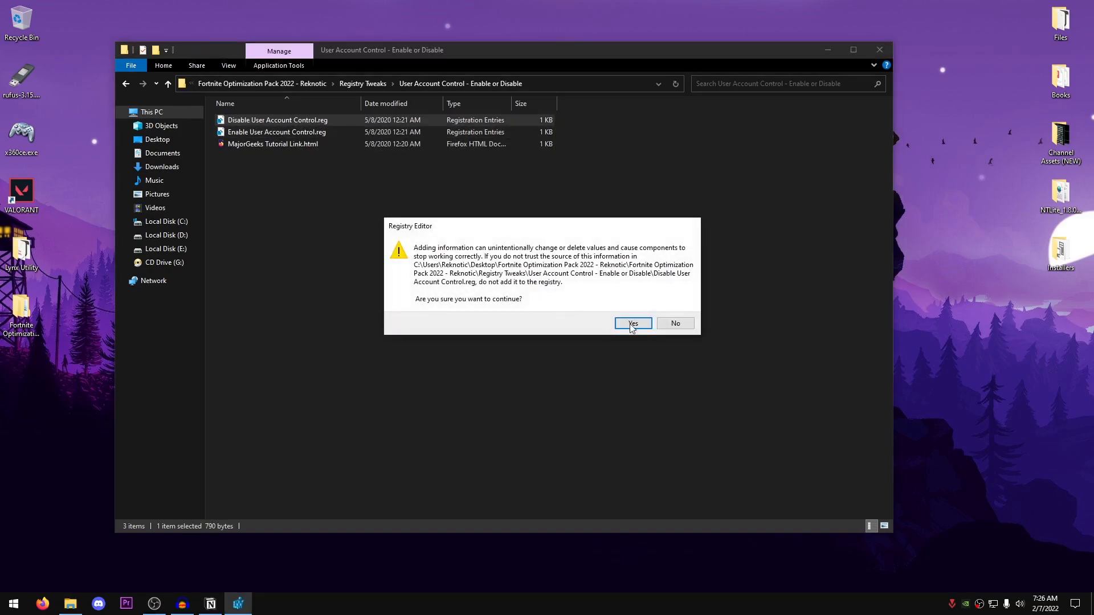
{"action": "left_click", "coordinate": [633, 323]}
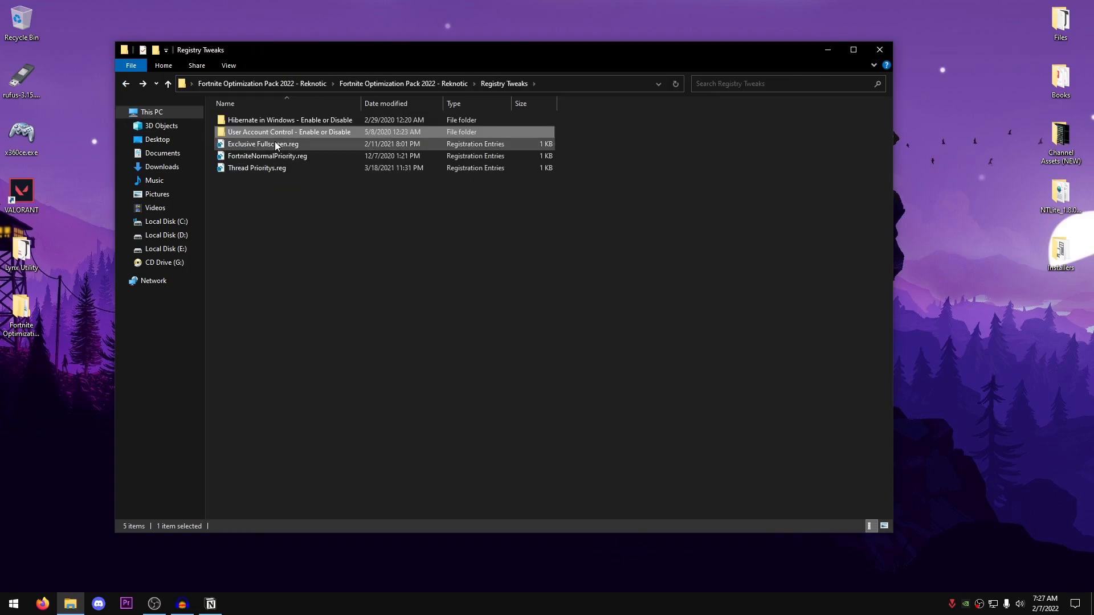
Merge Exclusive Fullscreen.reg and Thread Prioritys.reg, confirming each registry prompt
{"action": "double_click", "coordinate": [263, 144]}
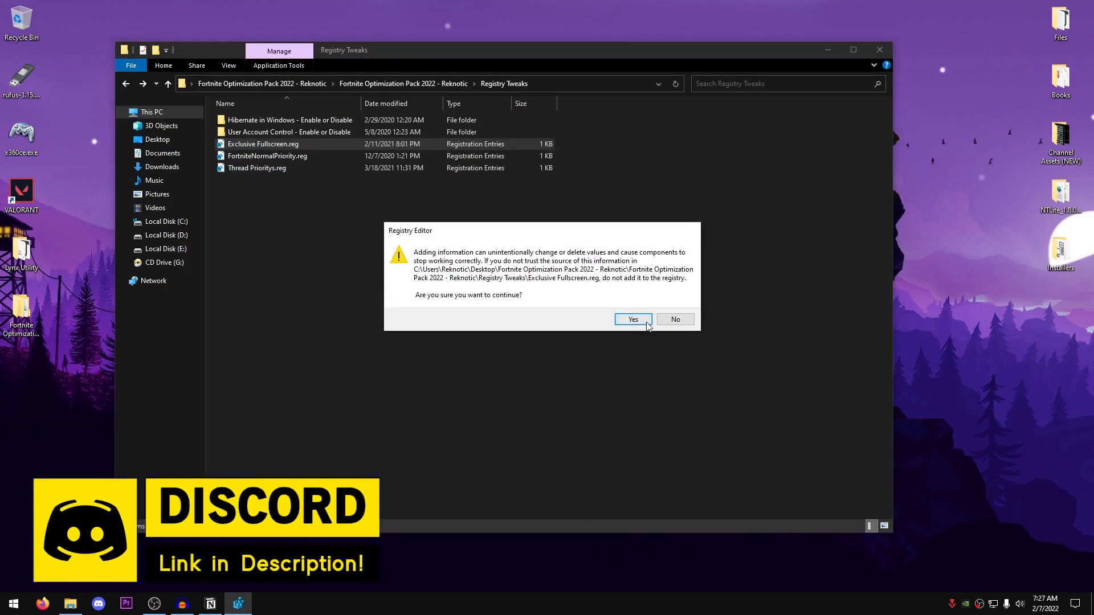
{"action": "left_click", "coordinate": [633, 319]}
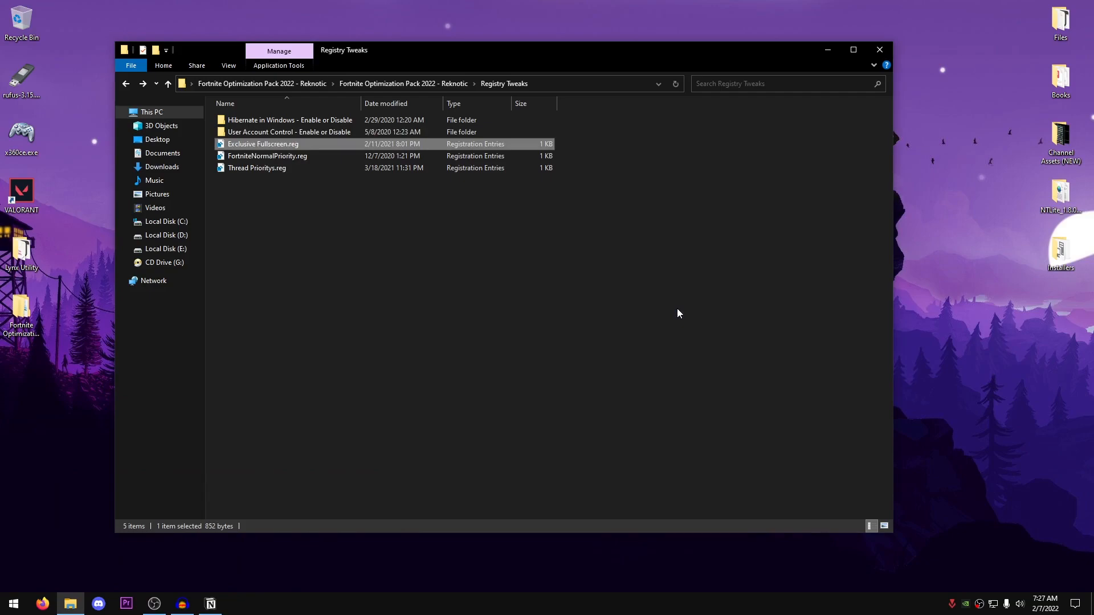
{"action": "left_click", "coordinate": [266, 156]}
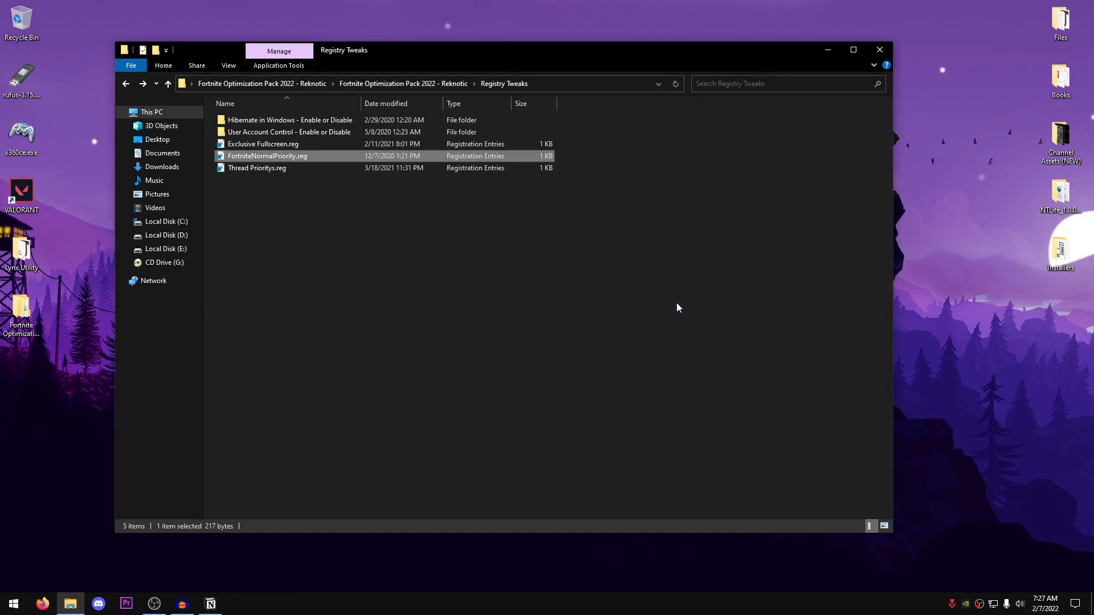
{"action": "mouse_move", "coordinate": [671, 288]}
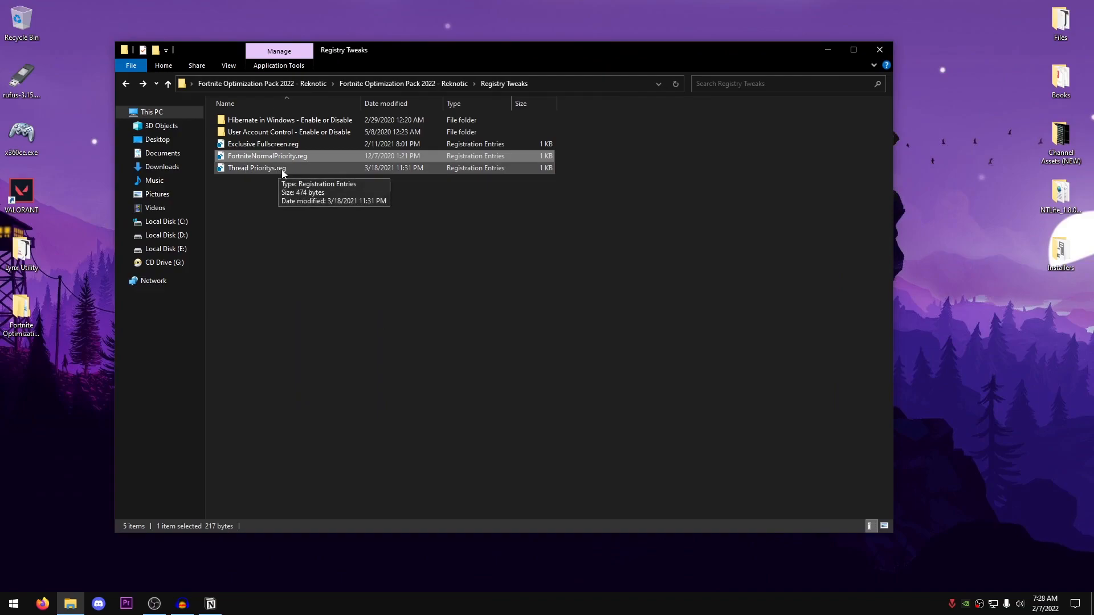
{"action": "double_click", "coordinate": [257, 168]}
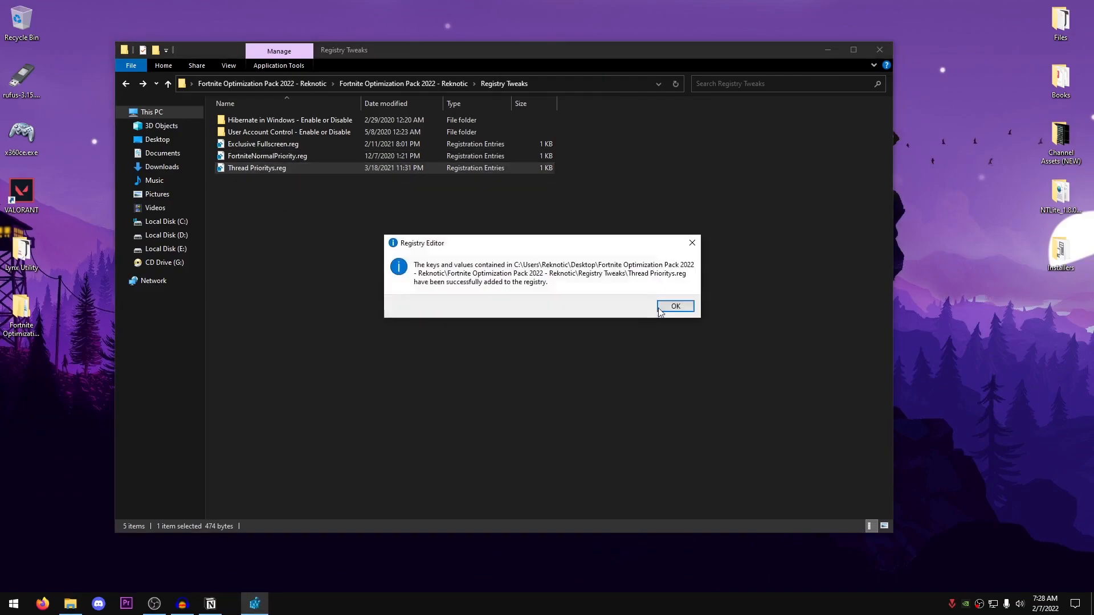
{"action": "left_click", "coordinate": [675, 306]}
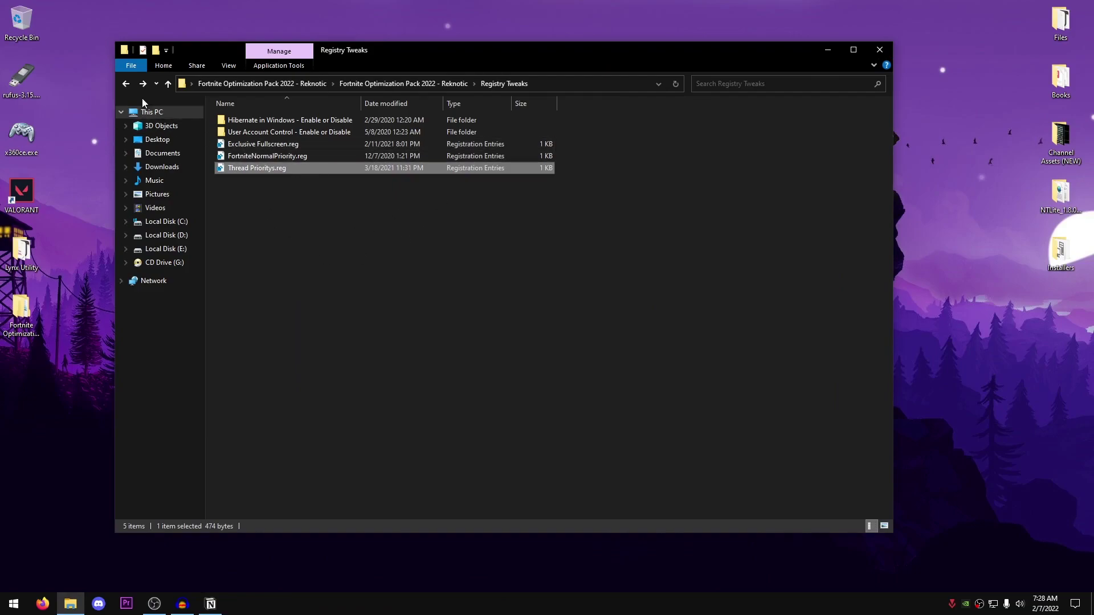
Merge Import_Power_Plan.reg from the Reknotic Power Plan folder into the registry
{"action": "left_click", "coordinate": [127, 84]}
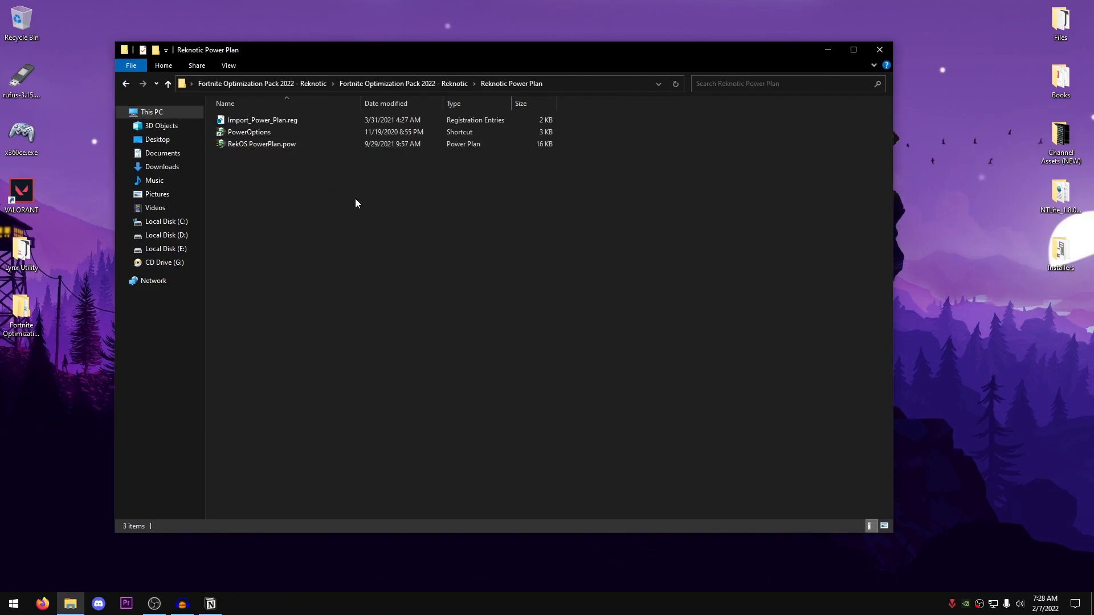
{"action": "left_click", "coordinate": [263, 120]}
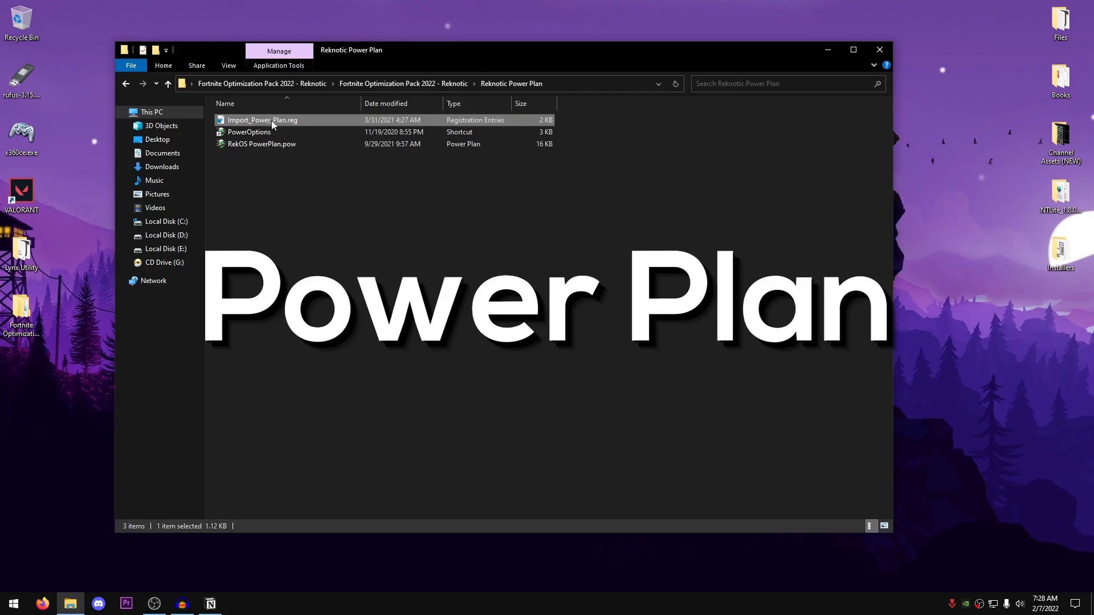
{"action": "double_click", "coordinate": [263, 120]}
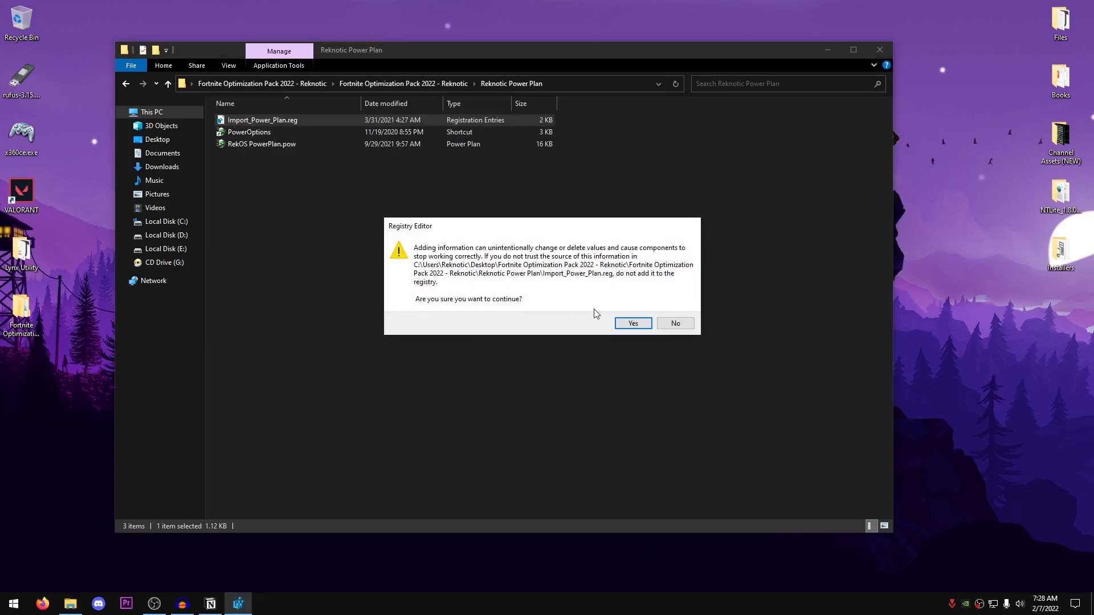
{"action": "left_click", "coordinate": [633, 323]}
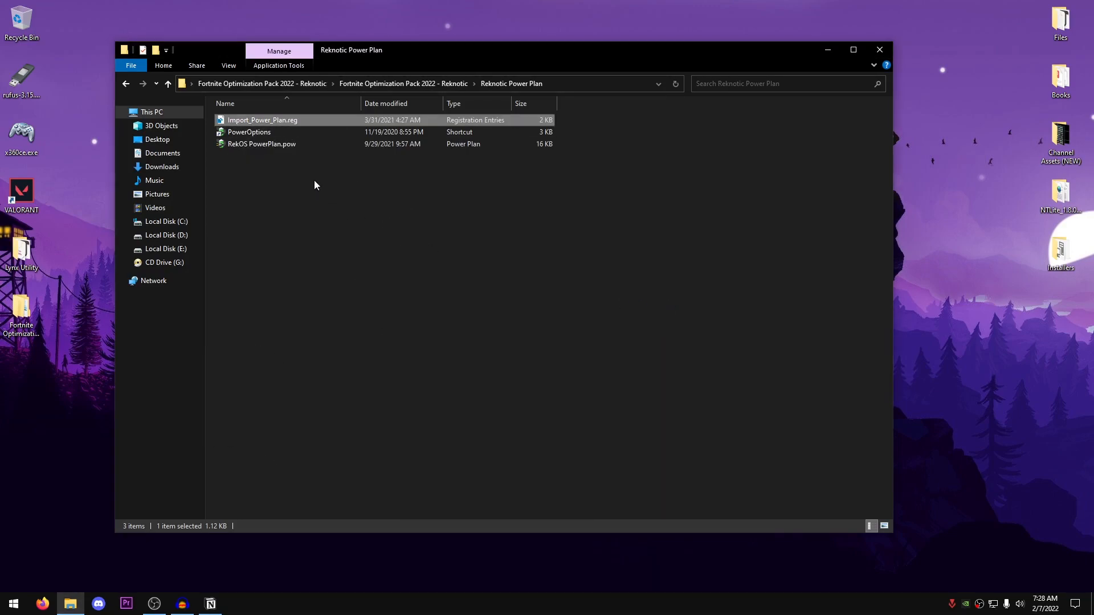
{"action": "left_click", "coordinate": [261, 144]}
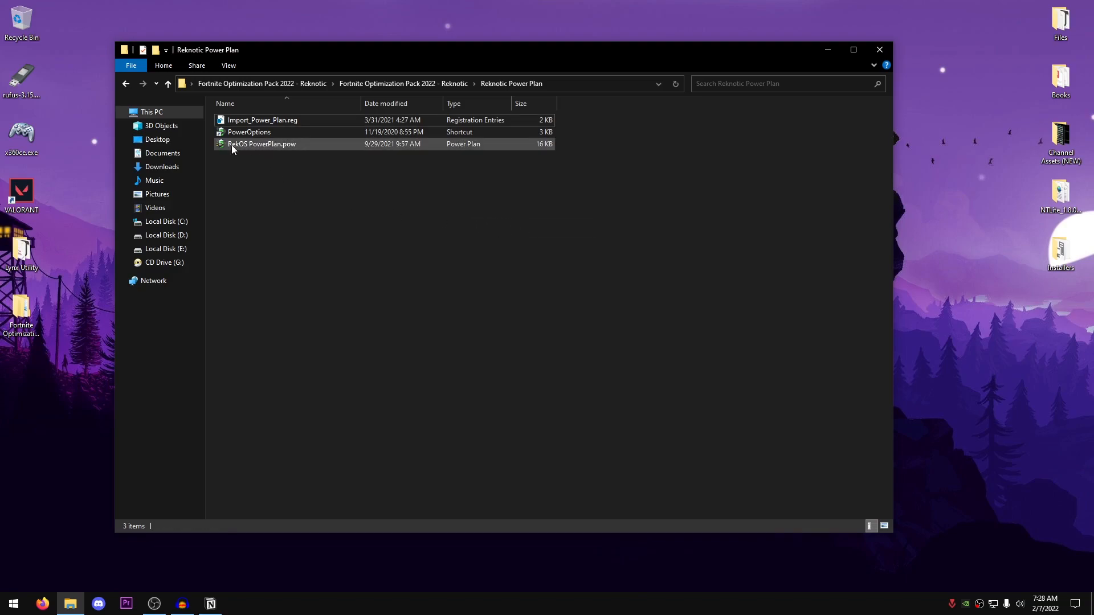
{"action": "mouse_move", "coordinate": [273, 147]}
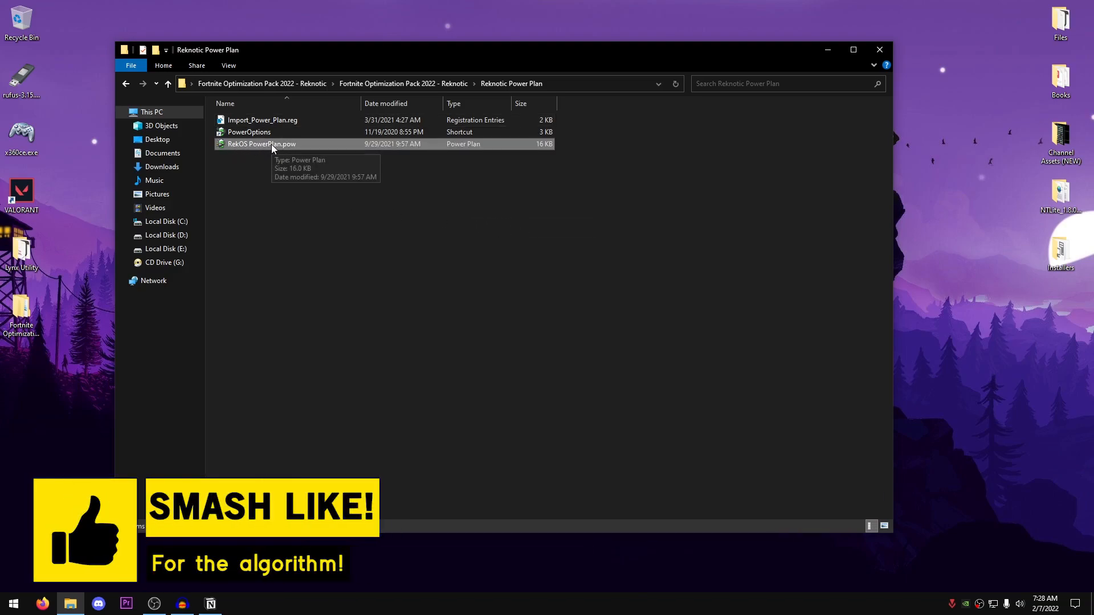
{"action": "mouse_move", "coordinate": [285, 149]}
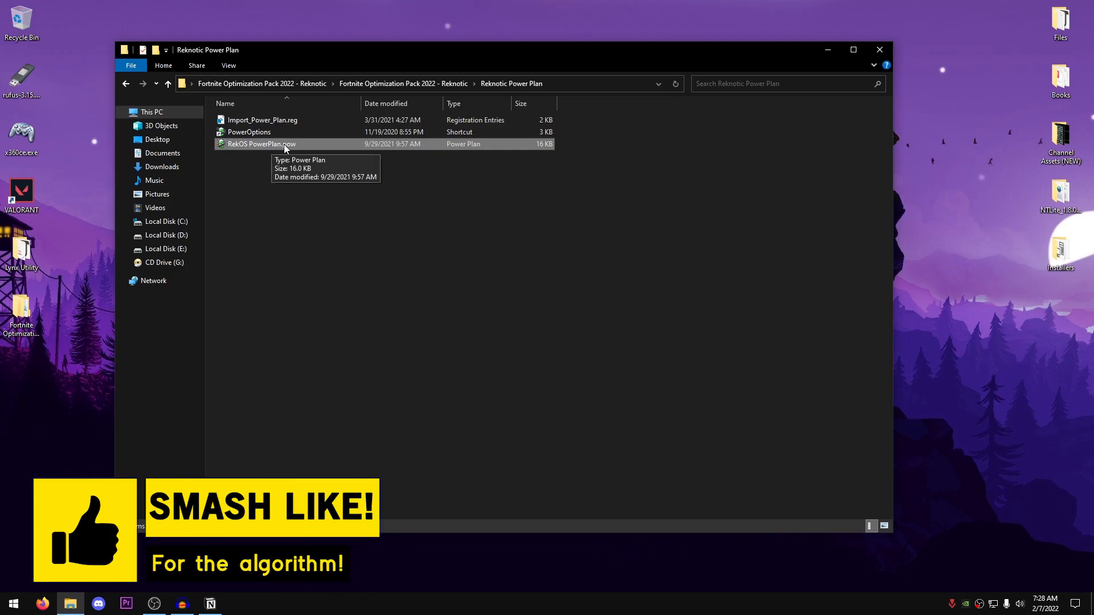
Open the PowerOptions shortcut and select a Rek OS power plan
{"action": "left_click", "coordinate": [249, 132]}
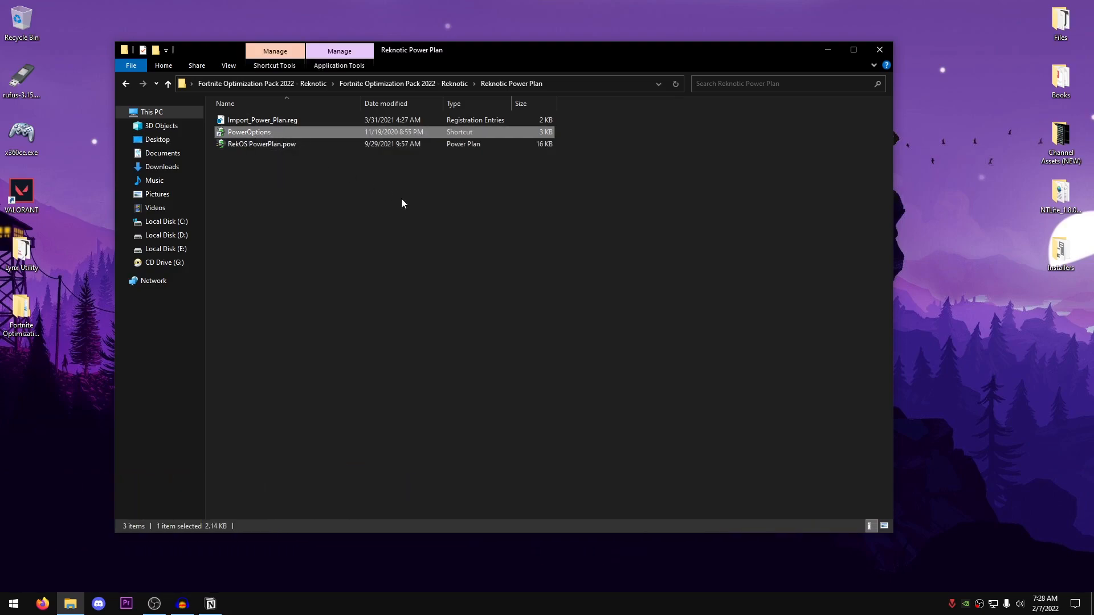
{"action": "double_click", "coordinate": [249, 132]}
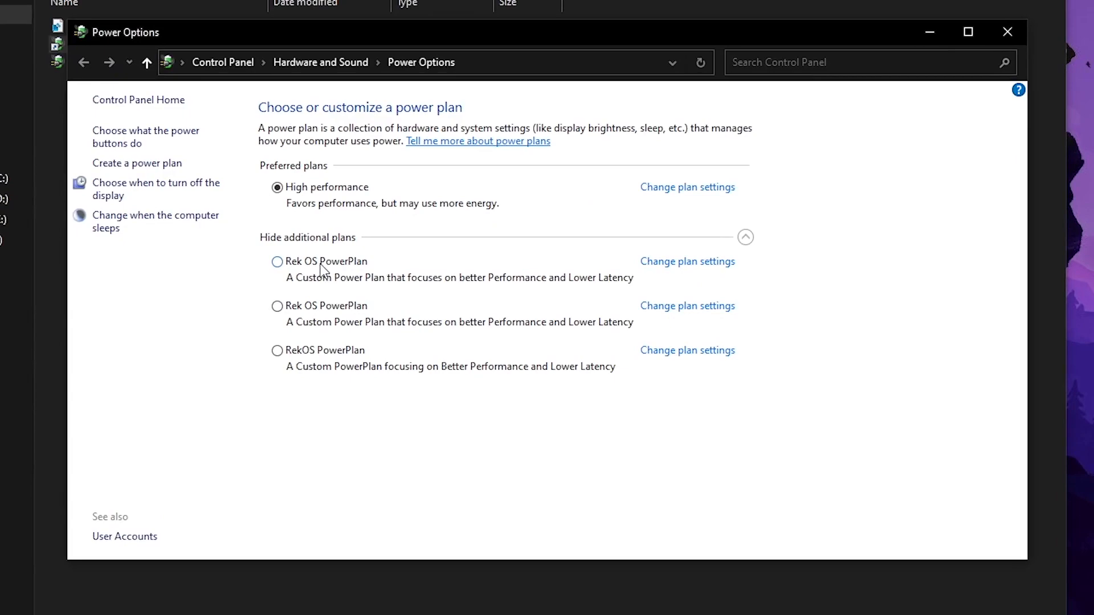
{"action": "left_click", "coordinate": [276, 261]}
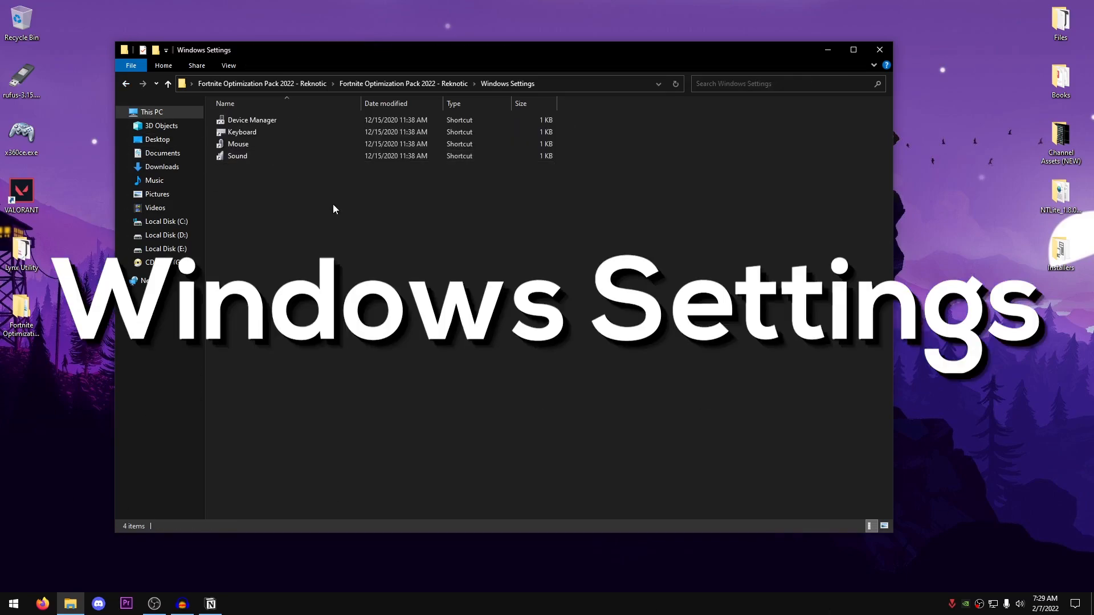
In Device Manager, untick power-saving shutoff for the Intel 82579LM network adapter
{"action": "left_click", "coordinate": [252, 120]}
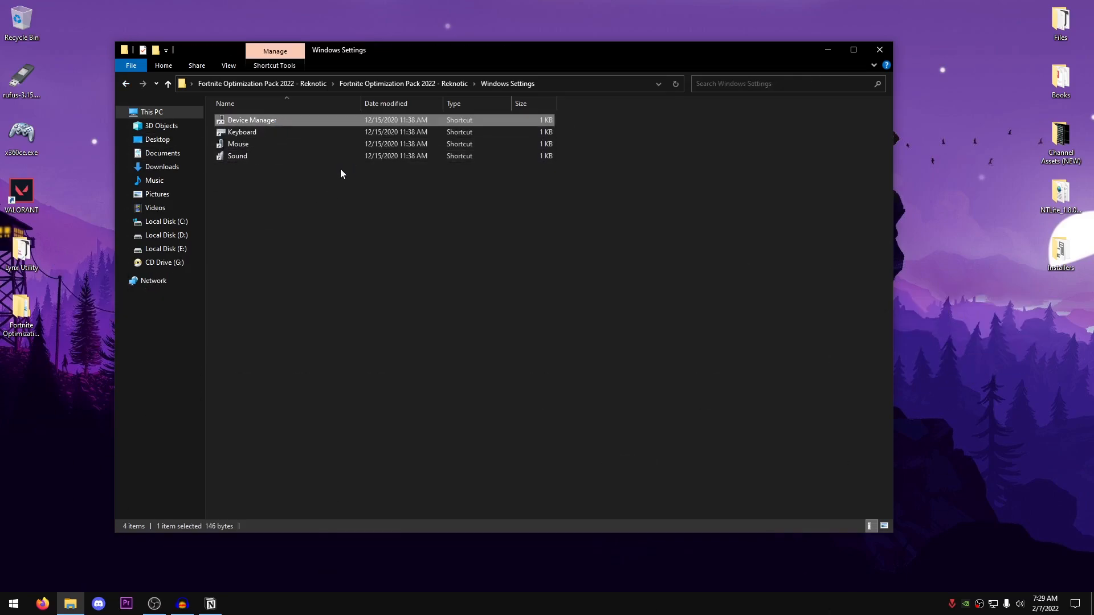
{"action": "double_click", "coordinate": [252, 120]}
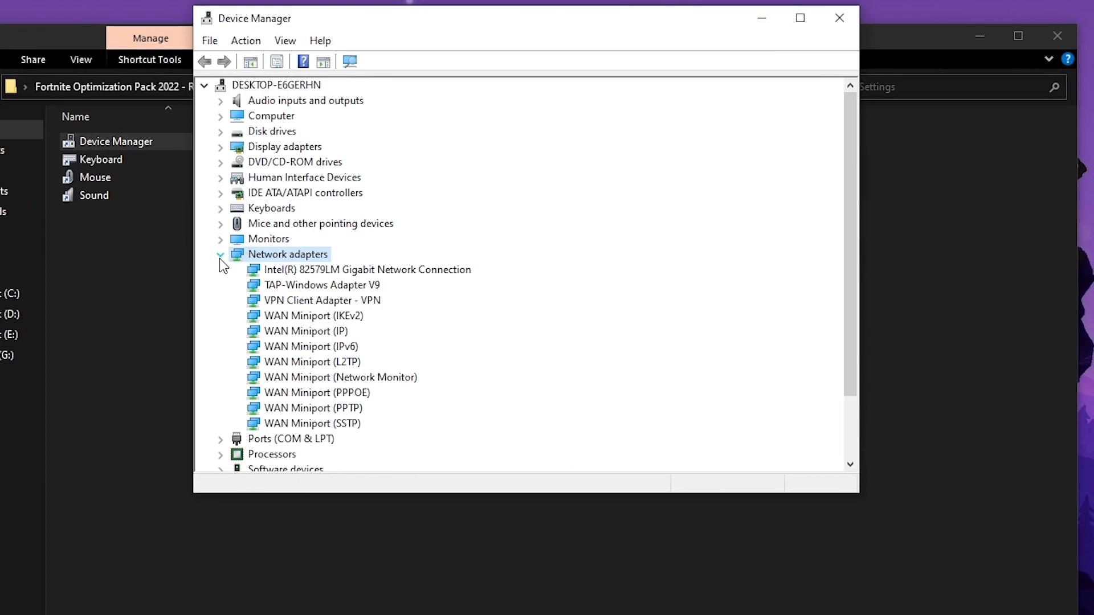
{"action": "right_click", "coordinate": [368, 270]}
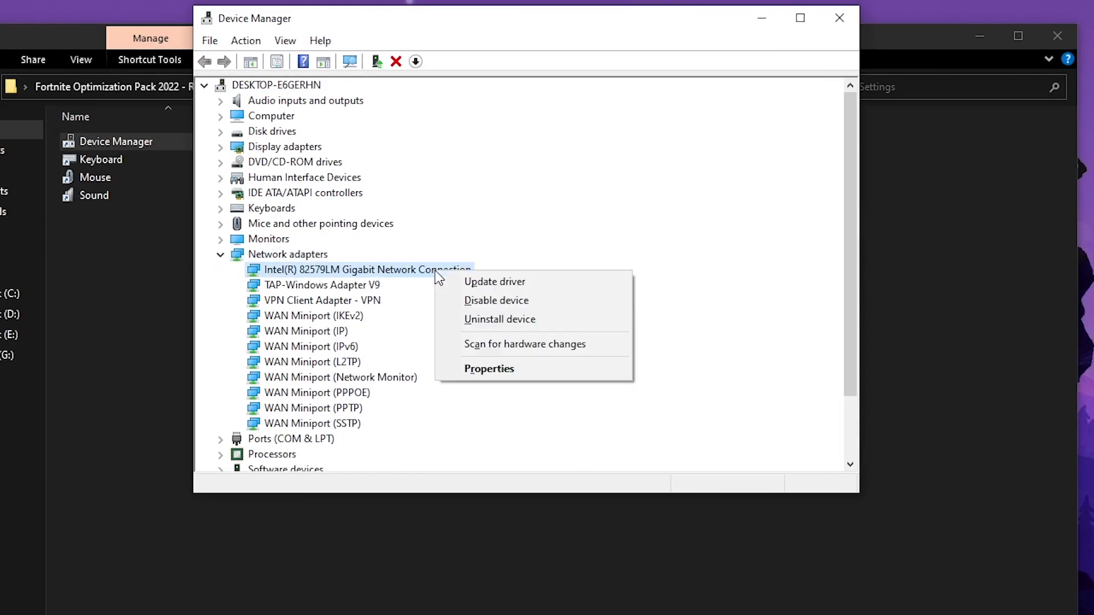
{"action": "left_click", "coordinate": [489, 369]}
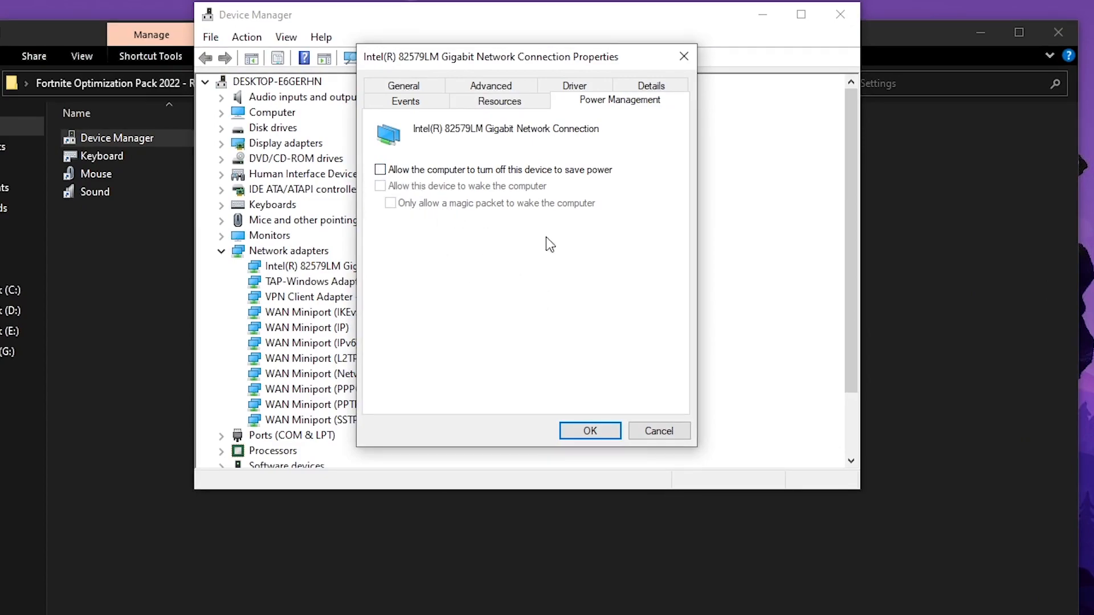
{"action": "mouse_move", "coordinate": [560, 356]}
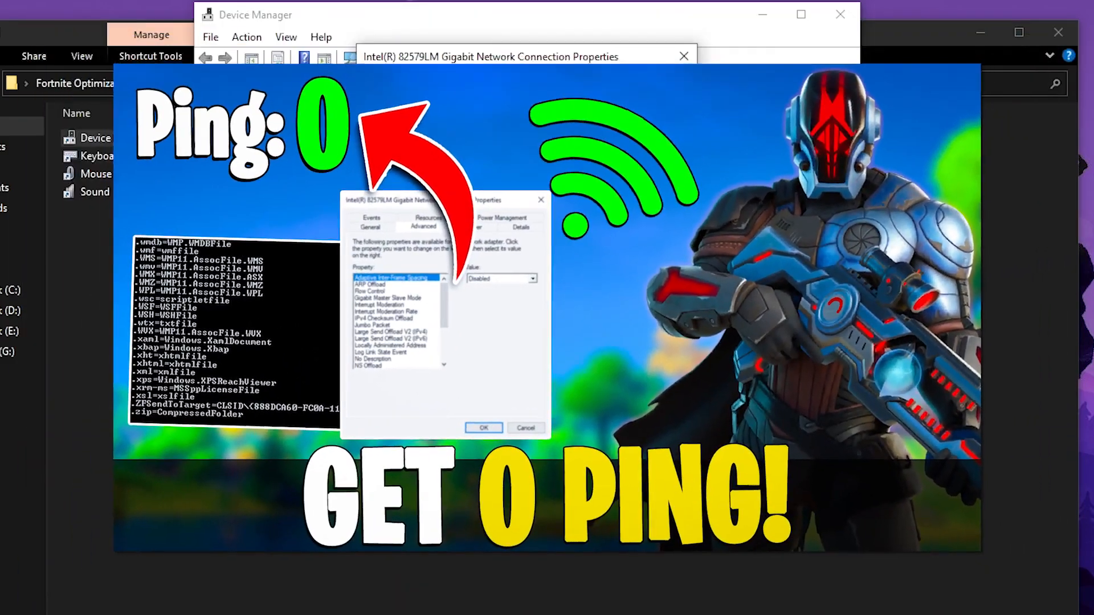
{"action": "left_click", "coordinate": [619, 100]}
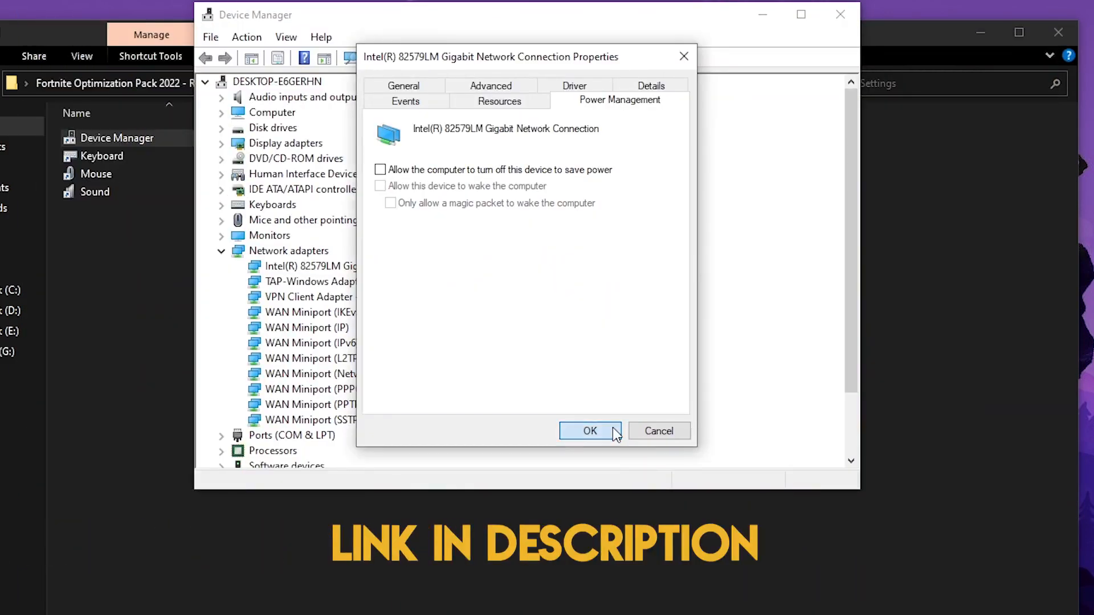
{"action": "left_click", "coordinate": [589, 431]}
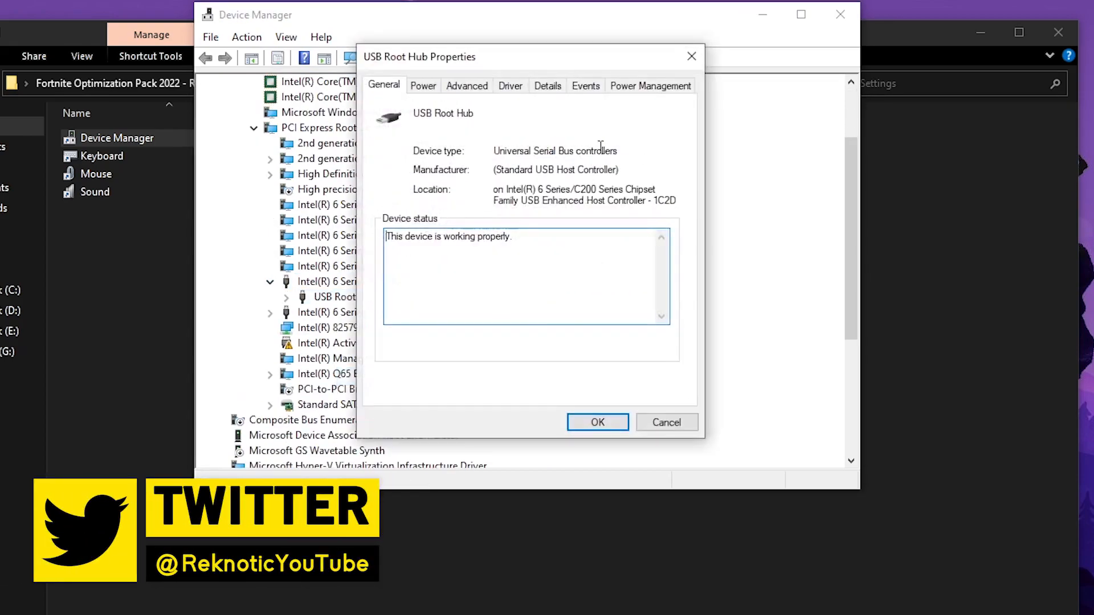
Review the second USB Root Hub's power settings, then close Device Manager
{"action": "left_click", "coordinate": [650, 86]}
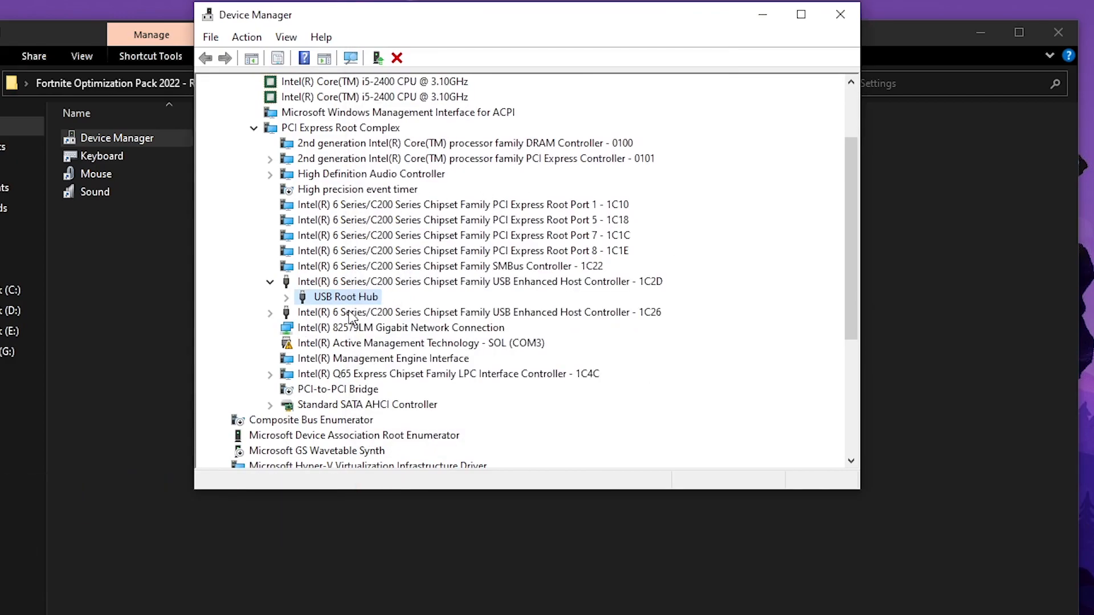
{"action": "double_click", "coordinate": [346, 297]}
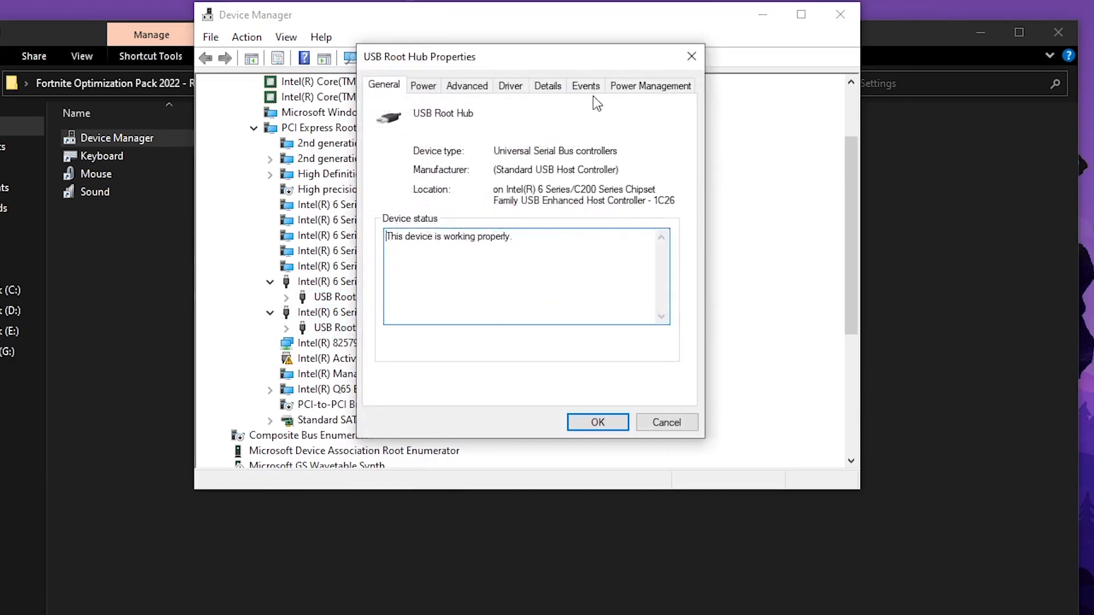
{"action": "left_click", "coordinate": [650, 85]}
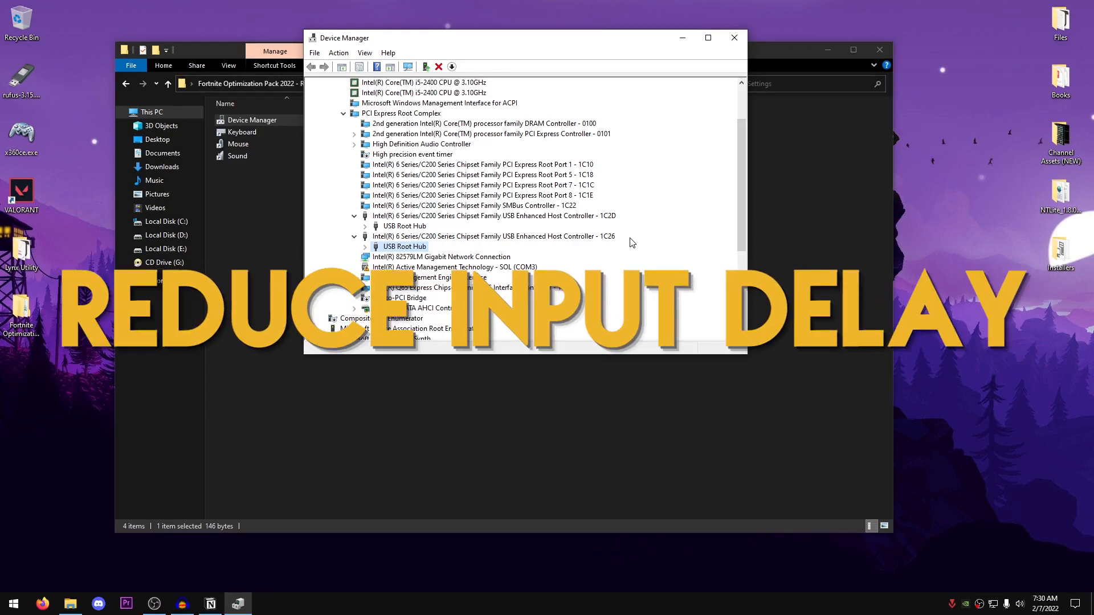
{"action": "scroll", "scroll_direction": "down", "scroll_amount": 3}
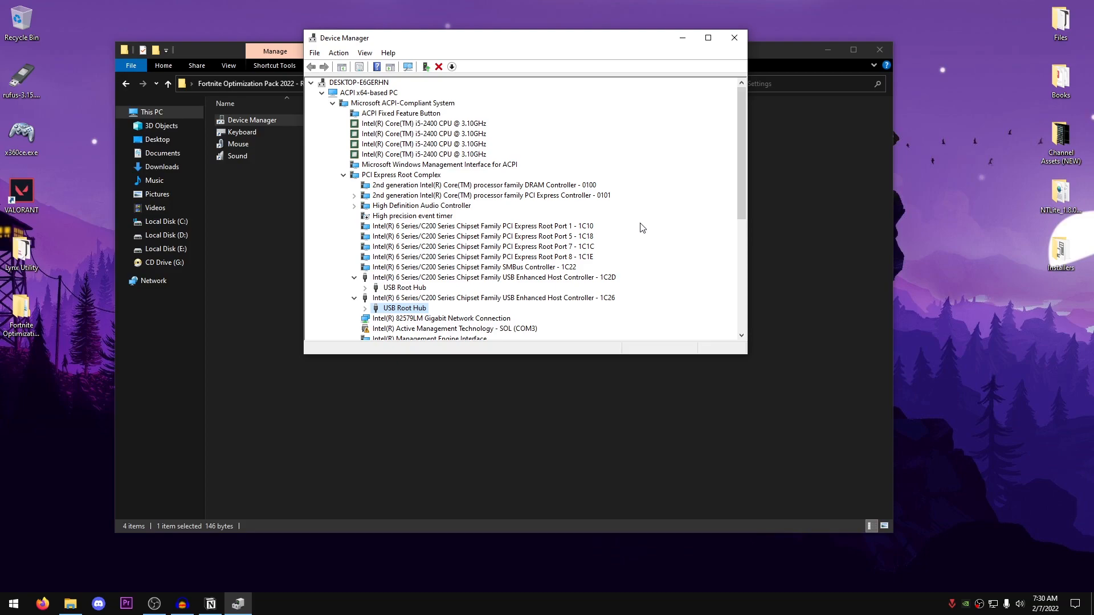
{"action": "mouse_move", "coordinate": [705, 90]}
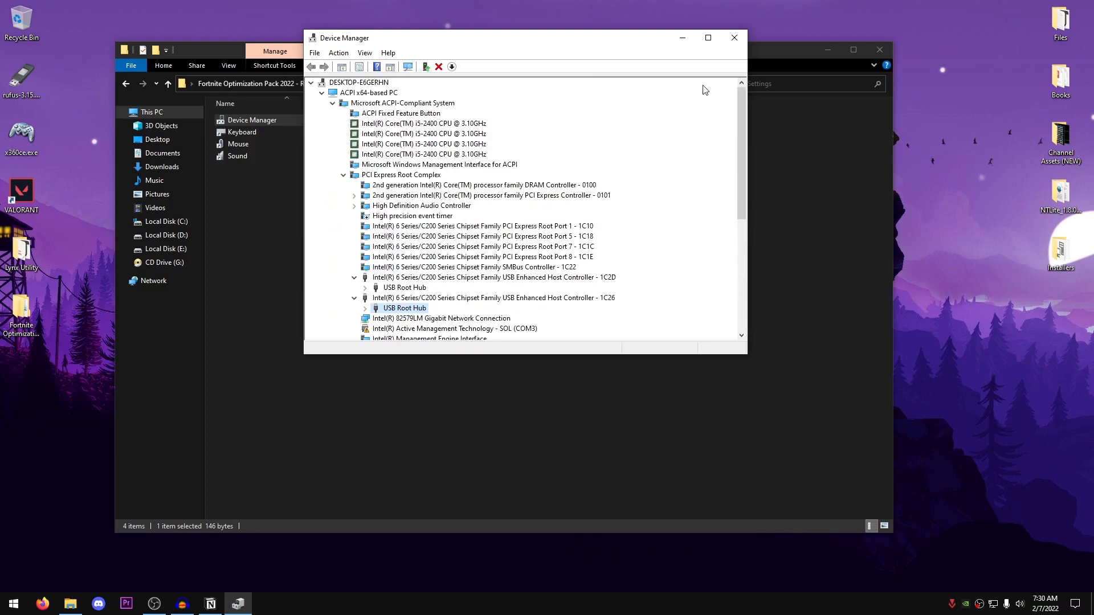
{"action": "left_click", "coordinate": [730, 37]}
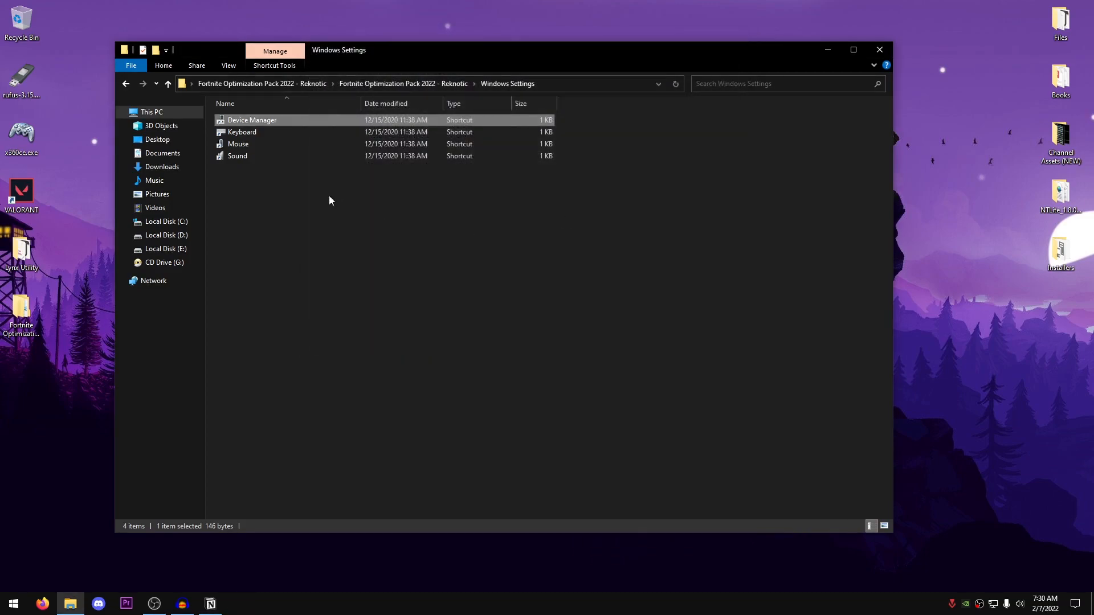
Drag the mouse pointer speed near Slow, leaving Enhance pointer precision unticked
{"action": "double_click", "coordinate": [242, 132]}
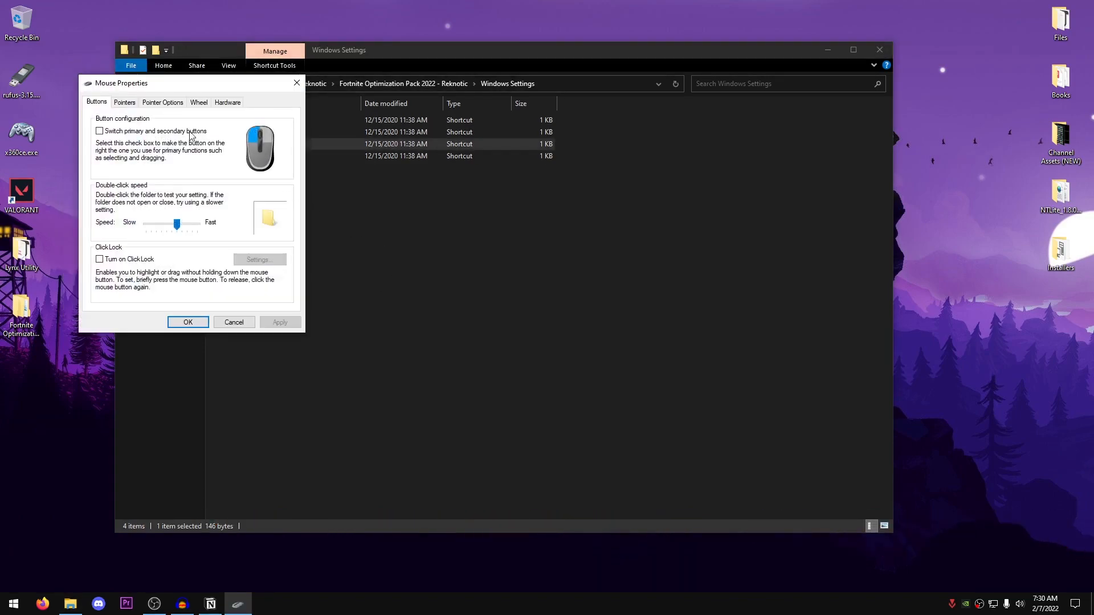
{"action": "left_click", "coordinate": [162, 102]}
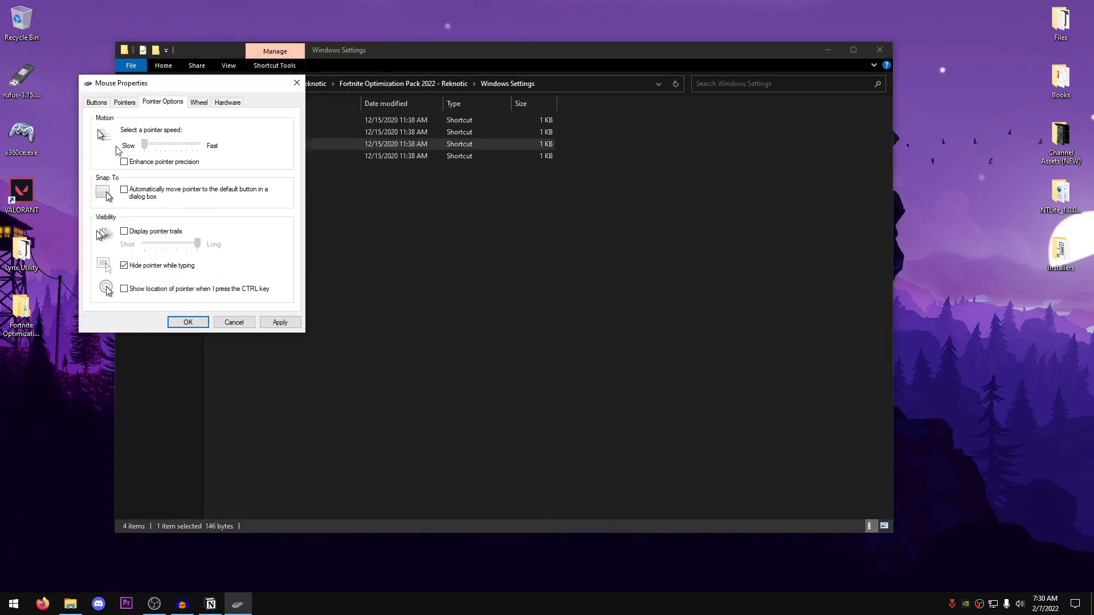
{"action": "left_click_drag", "start_coordinate": [170, 143], "coordinate": [144, 143]}
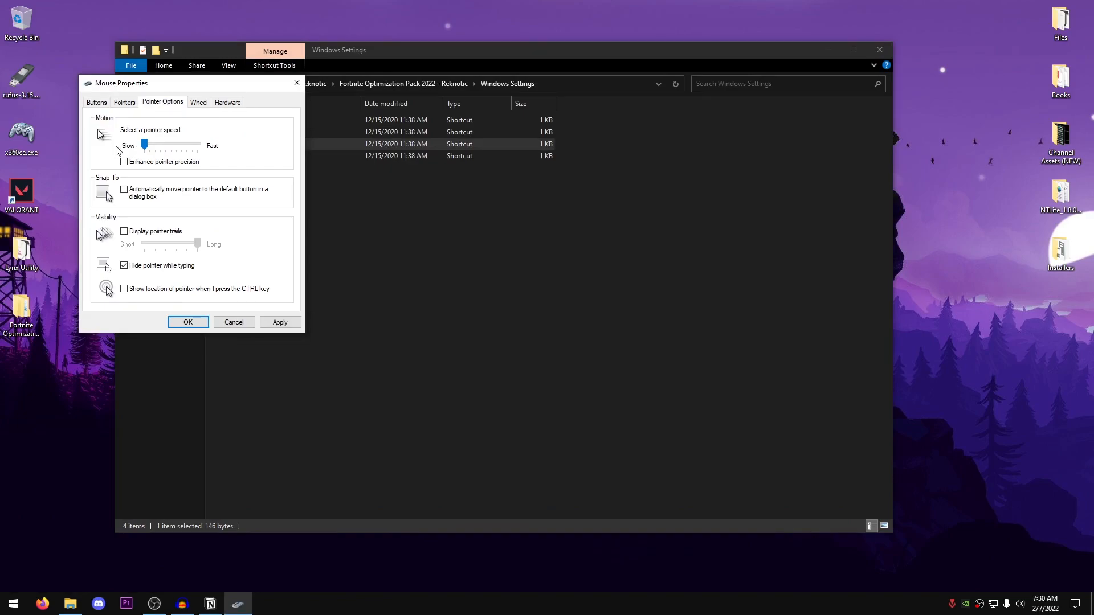
{"action": "left_click_drag", "start_coordinate": [145, 144], "coordinate": [180, 144]}
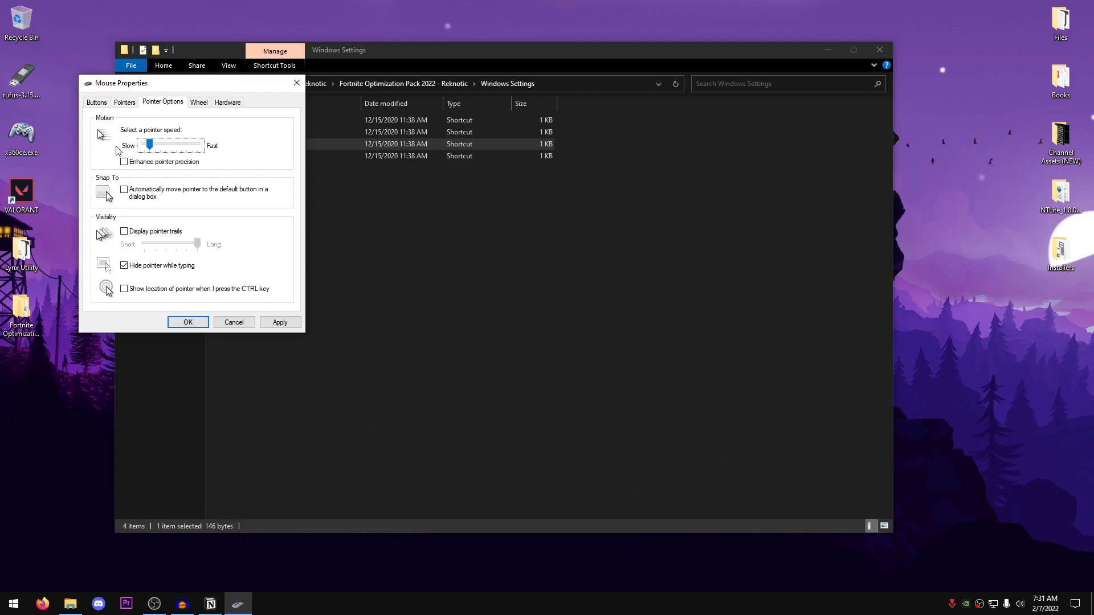
{"action": "left_click_drag", "start_coordinate": [147, 144], "coordinate": [171, 144]}
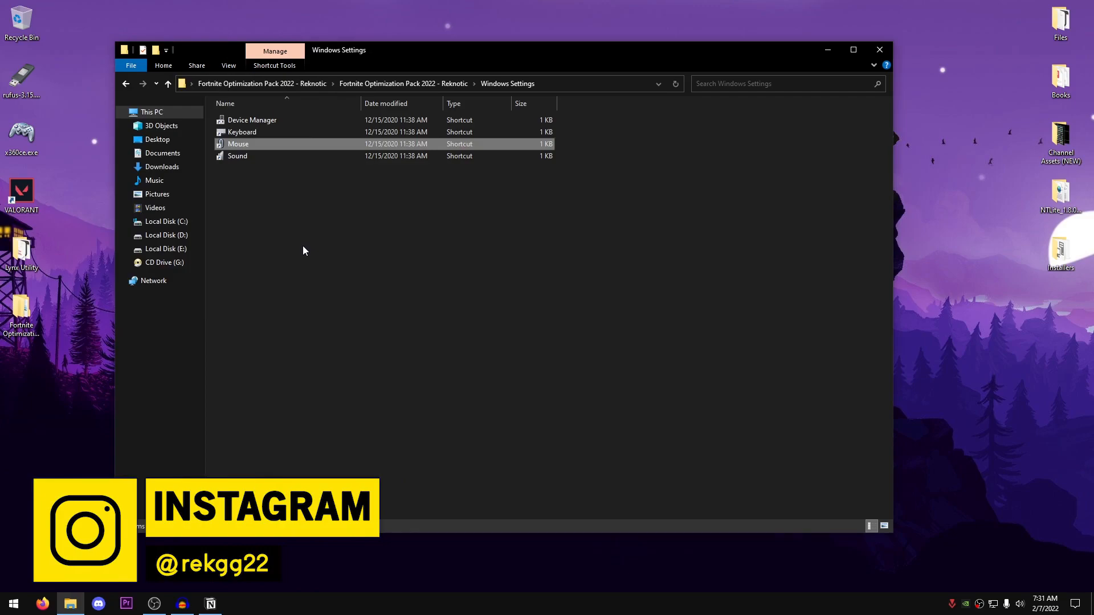
{"action": "mouse_move", "coordinate": [419, 224]}
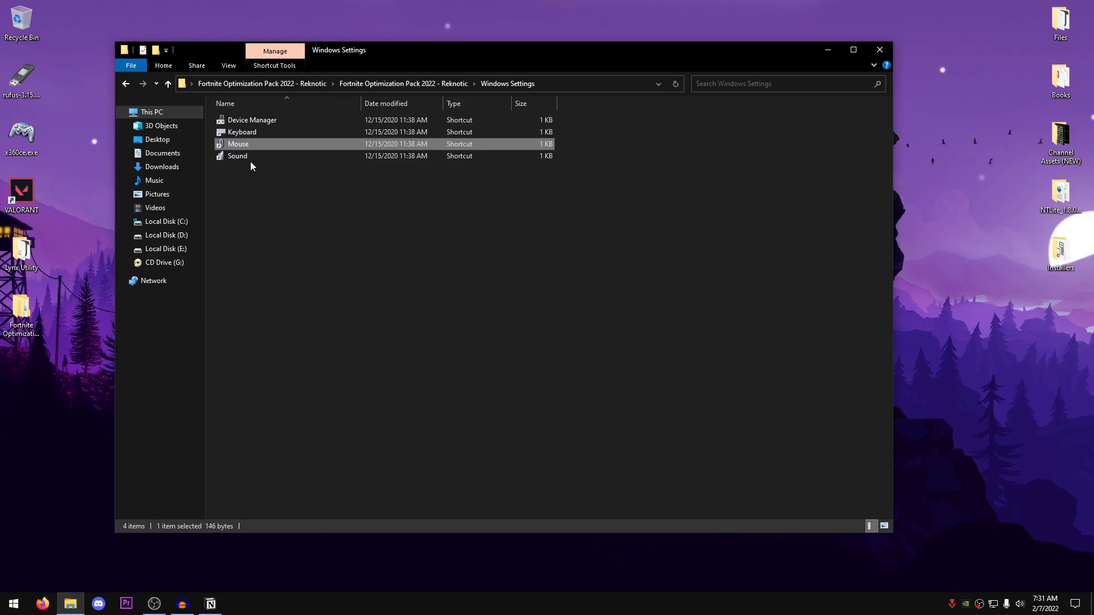
Give the USB Speakers a 16 bit, 44100 Hz format with exclusive control disallowed
{"action": "double_click", "coordinate": [237, 155]}
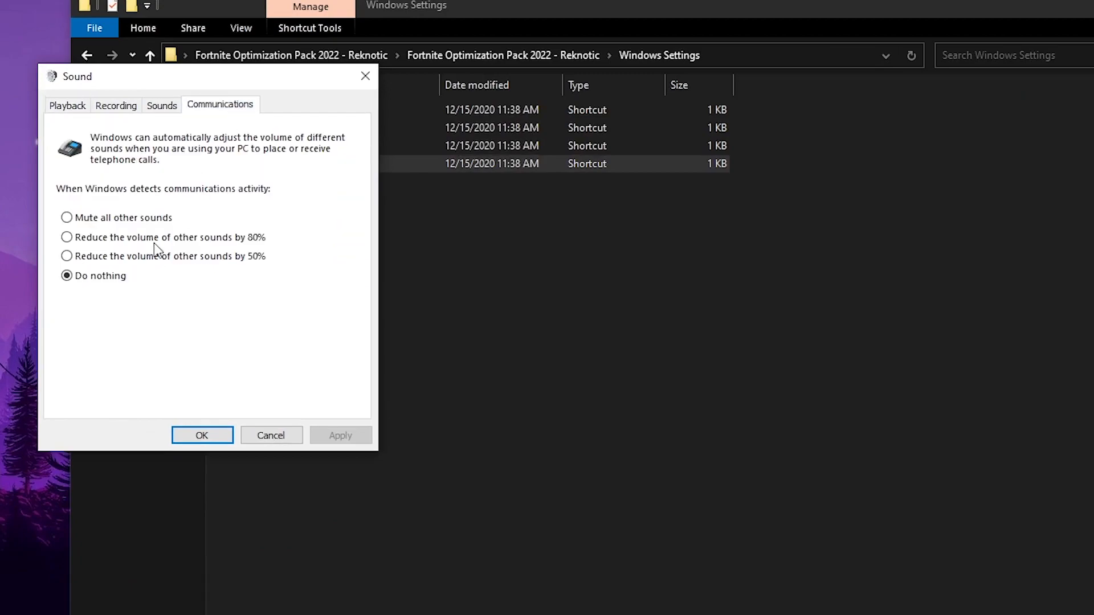
{"action": "mouse_move", "coordinate": [106, 276]}
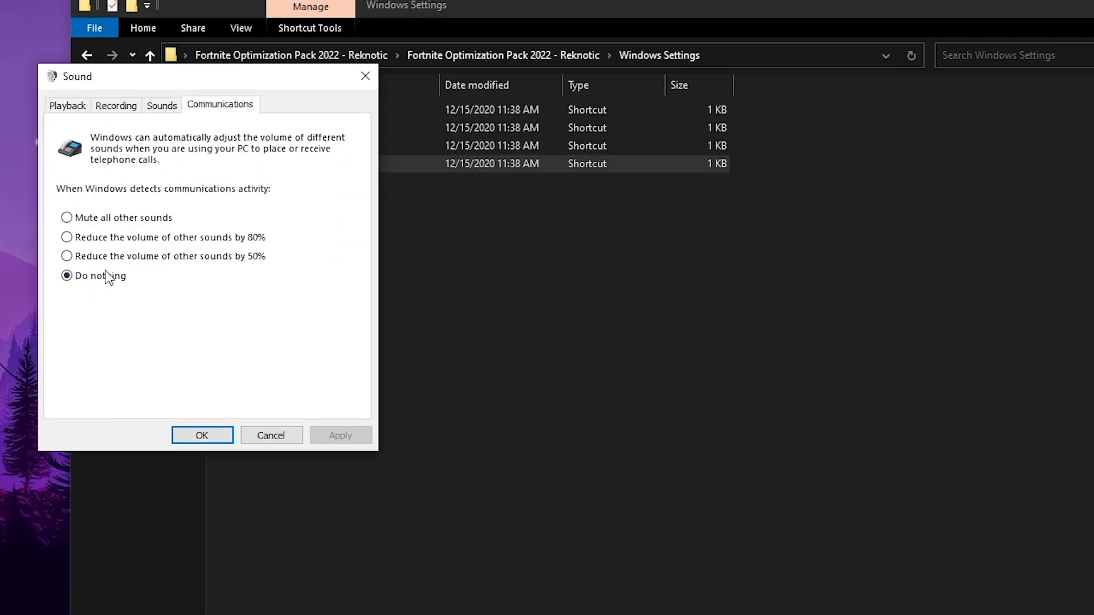
{"action": "left_click", "coordinate": [66, 106]}
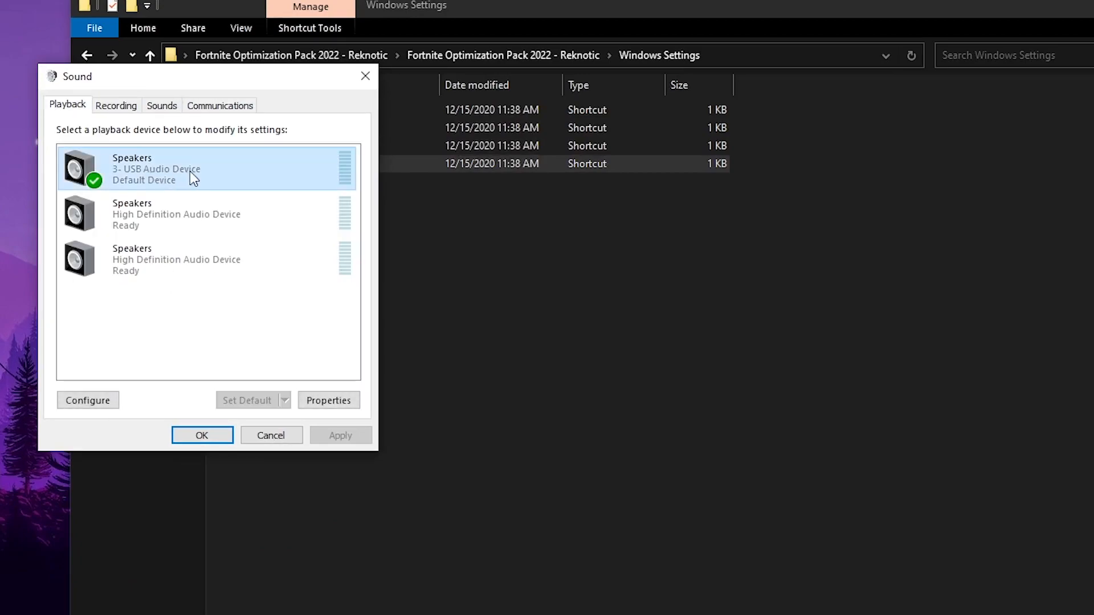
{"action": "left_click", "coordinate": [328, 400]}
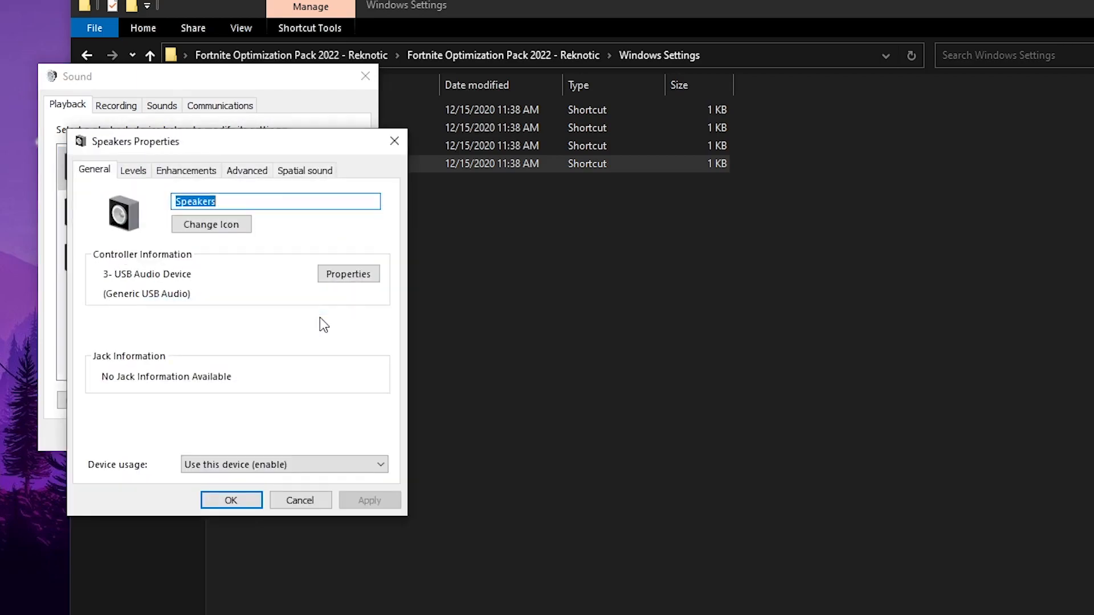
{"action": "left_click", "coordinate": [305, 170]}
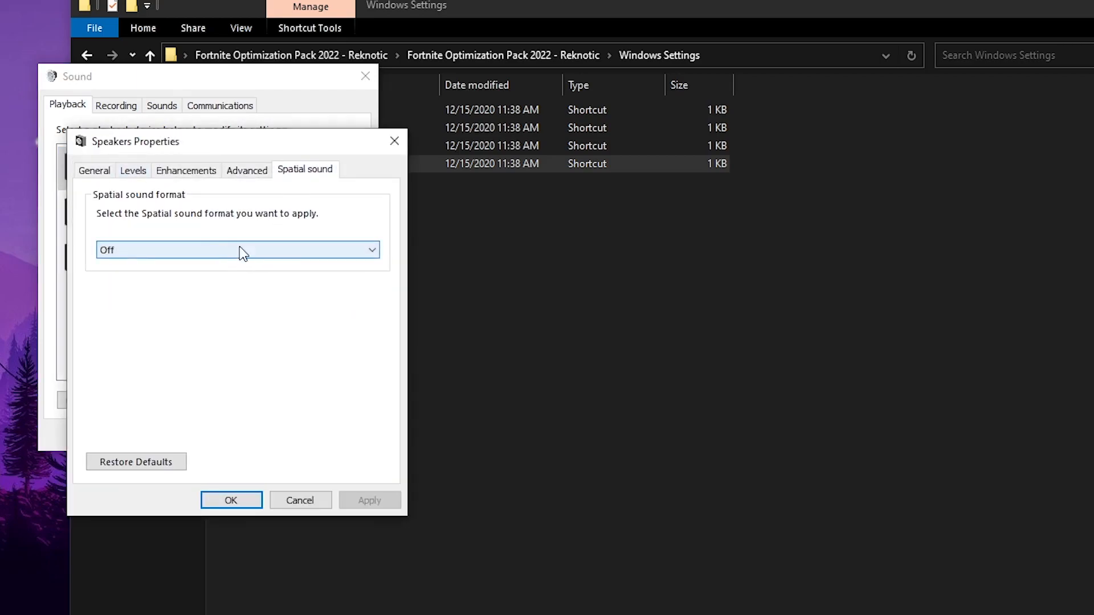
{"action": "left_click", "coordinate": [247, 171]}
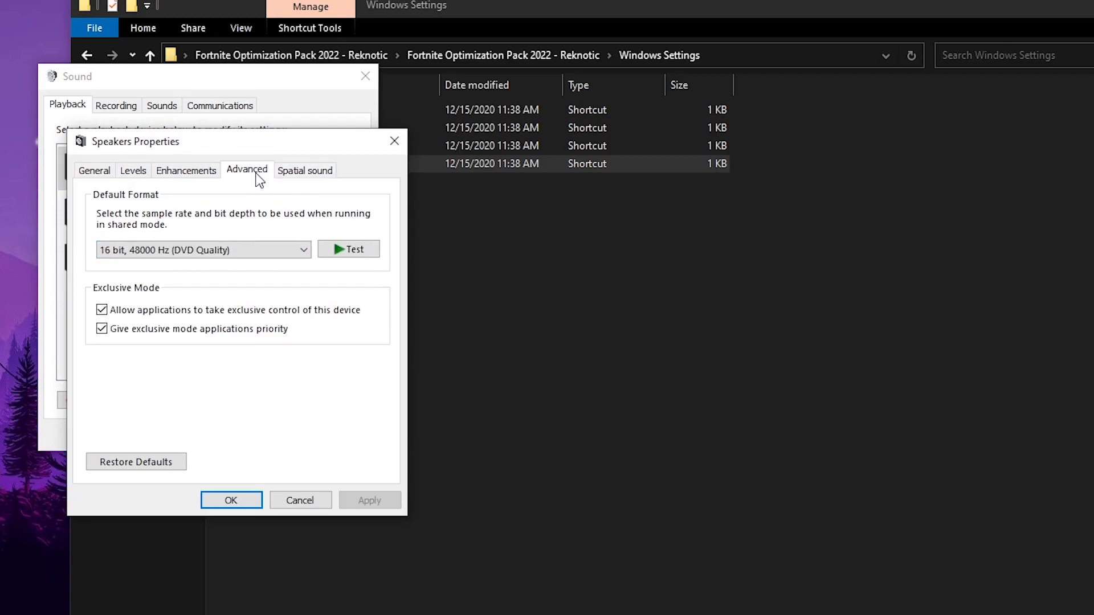
{"action": "left_click", "coordinate": [101, 310]}
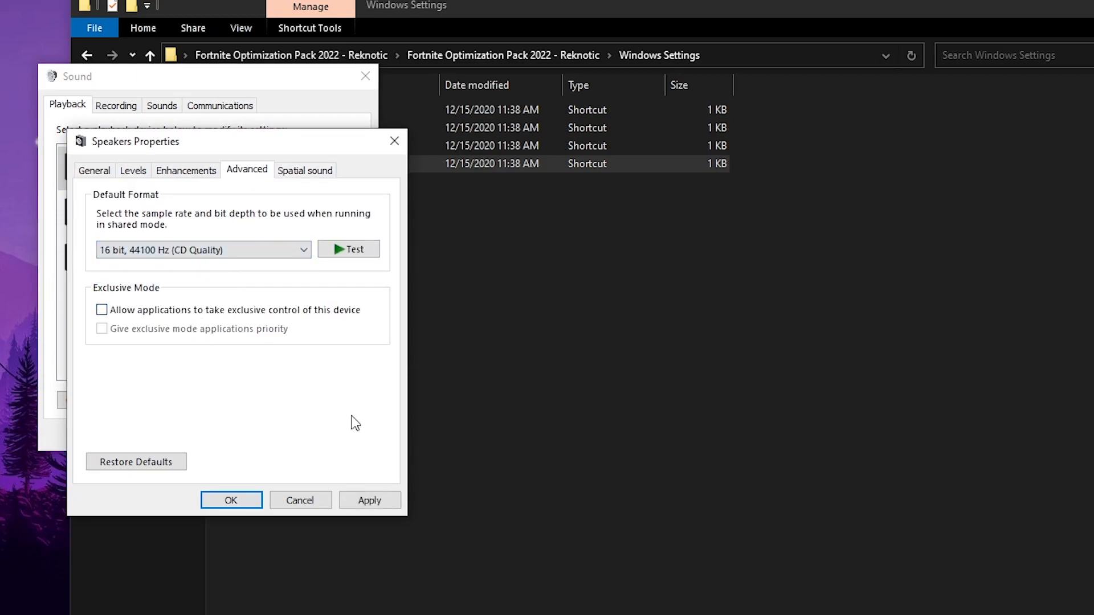
{"action": "left_click", "coordinate": [370, 500]}
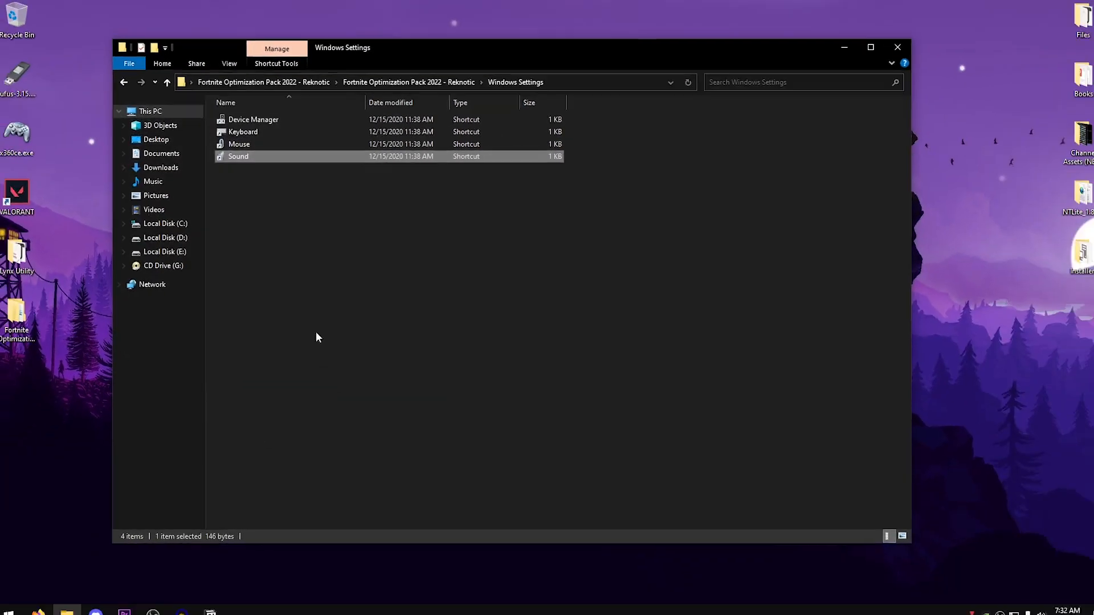
Close the Windows Settings folder window to reveal the Fortnite Optimization Pack 2022 zip
{"action": "left_click", "coordinate": [897, 47]}
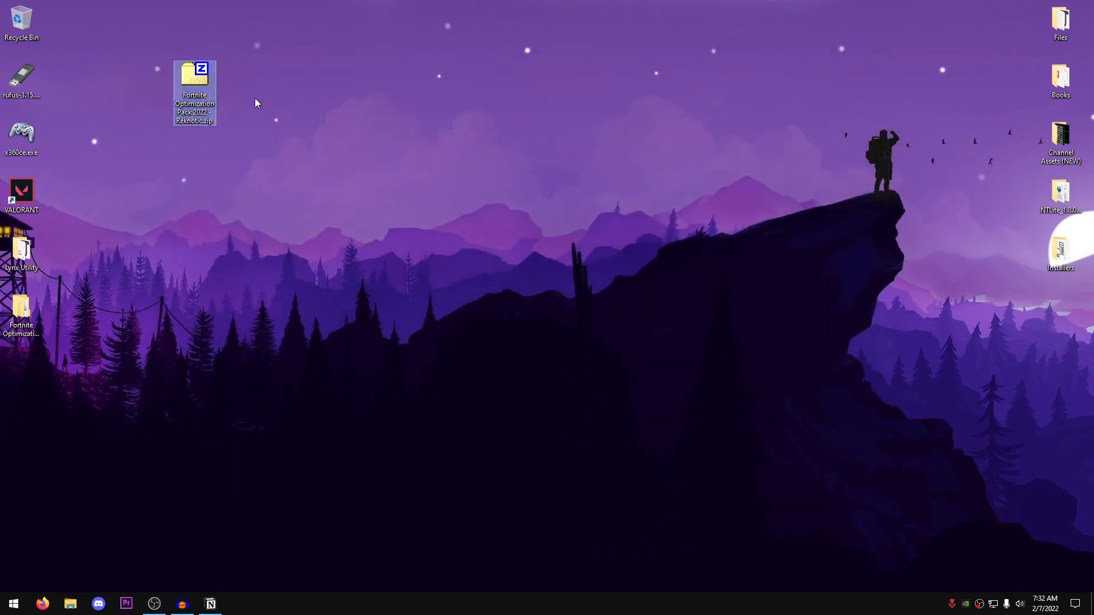
{"action": "mouse_move", "coordinate": [369, 217]}
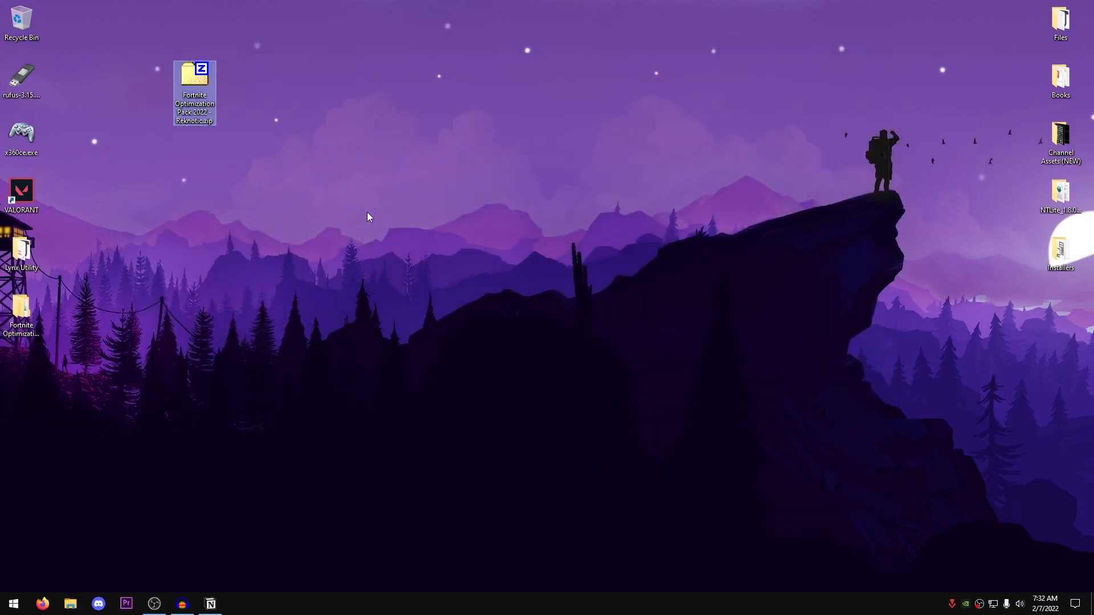